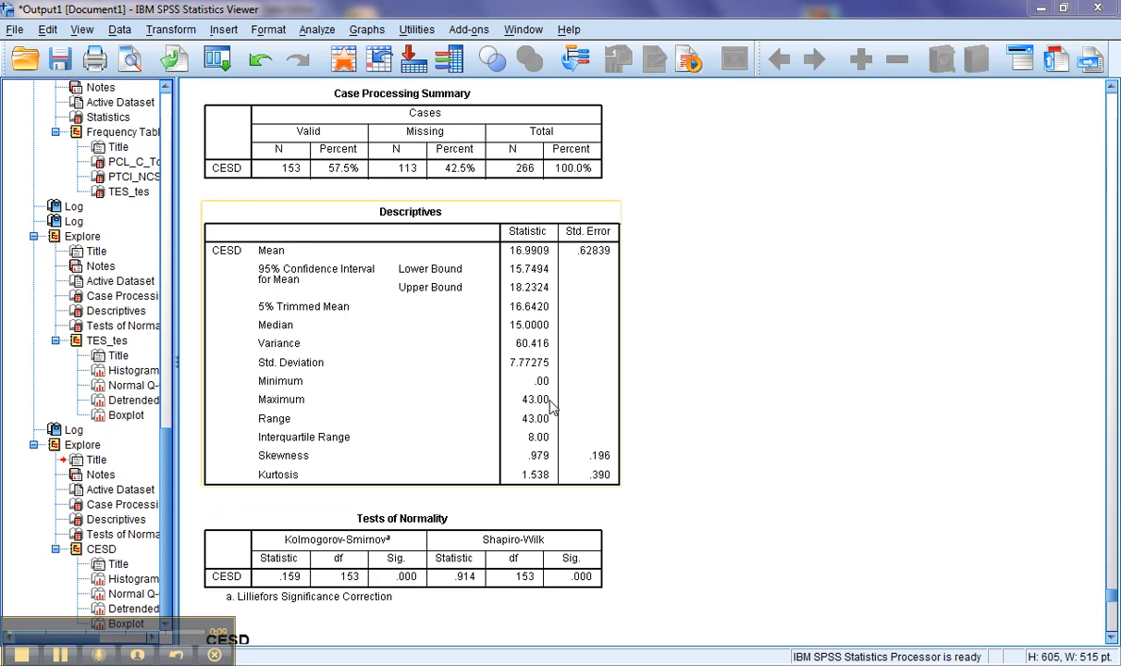
mouse_move(535, 467)
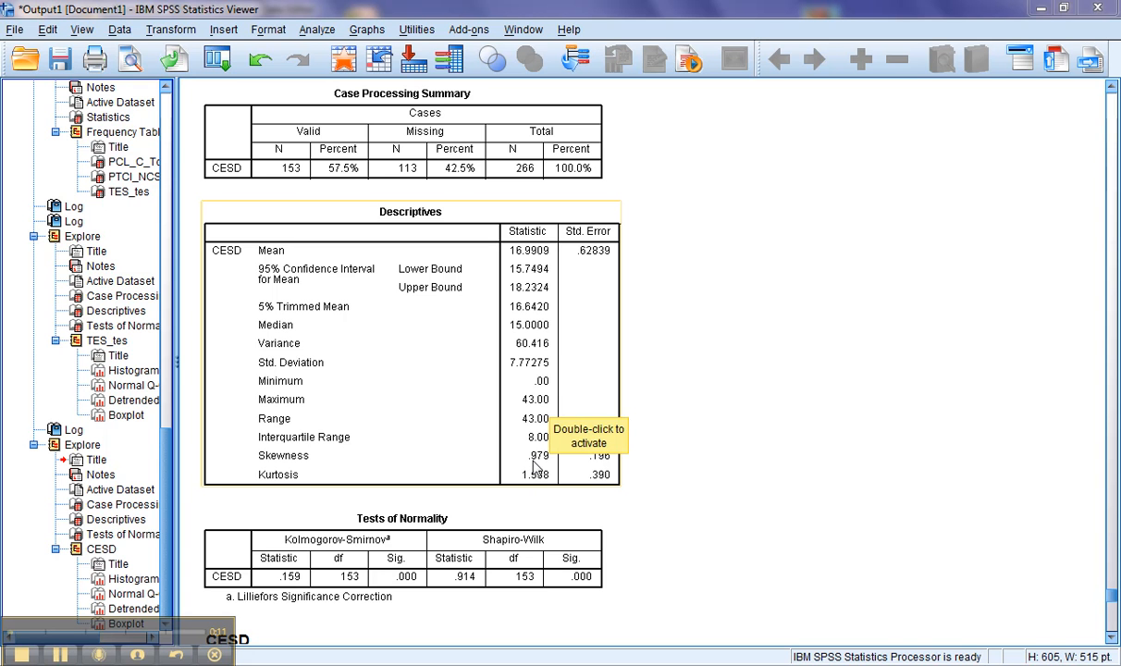
mouse_move(620, 468)
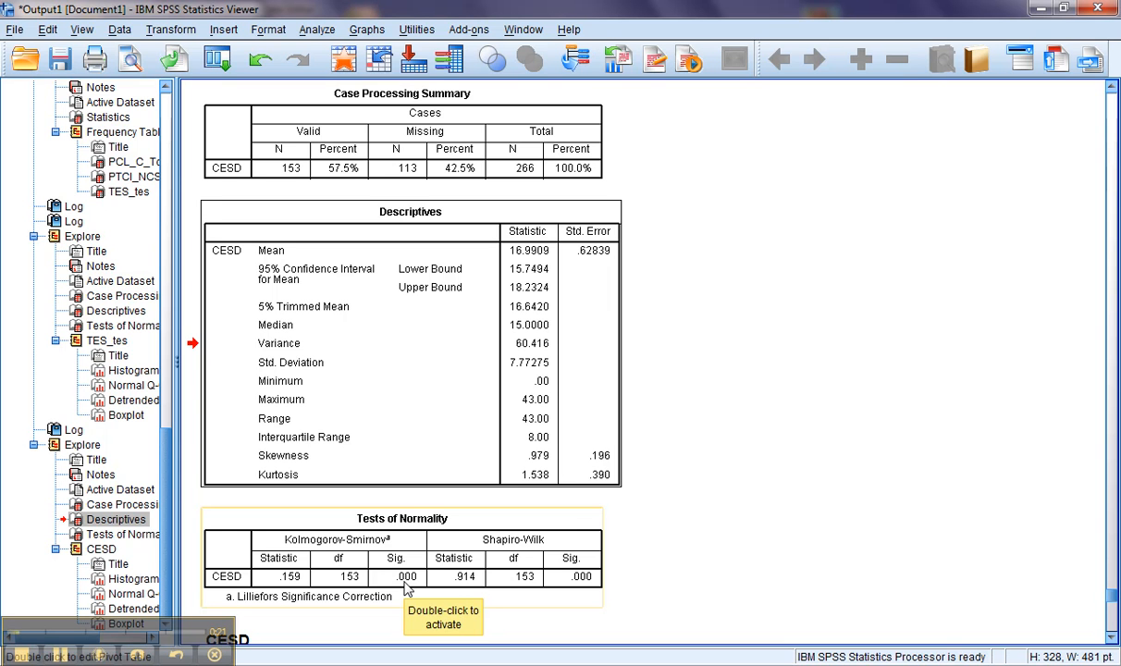
mouse_move(1083, 552)
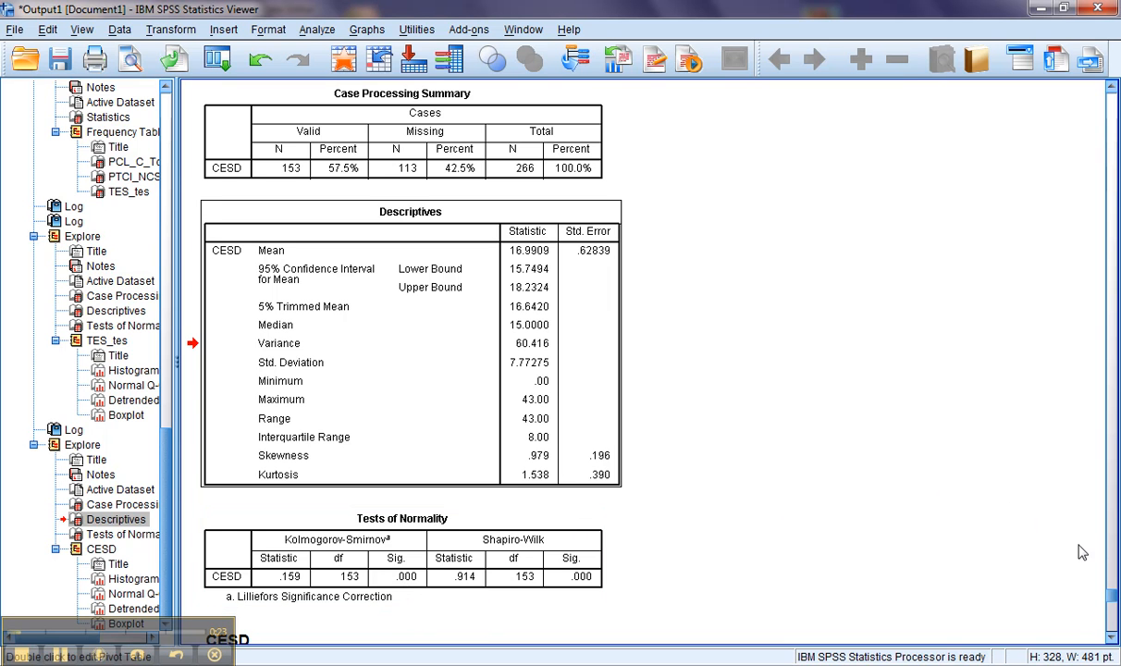
Step: Start a fresh Compute Variable via Transform, resetting the previous computation's settings
scroll("down", 3)
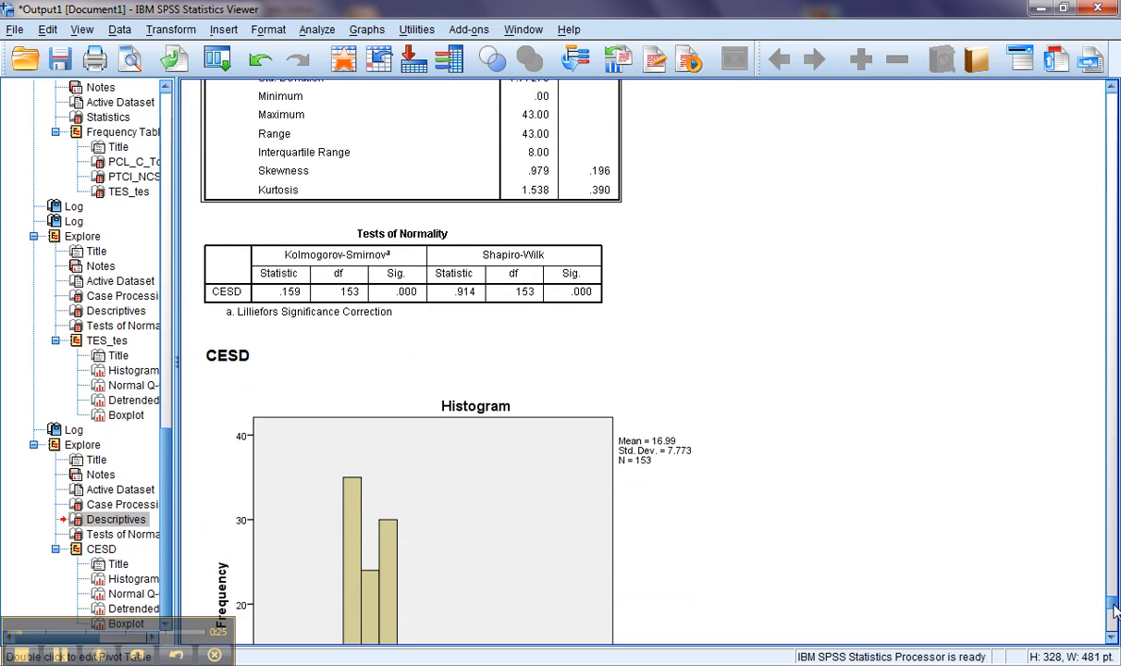
scroll("down", 3)
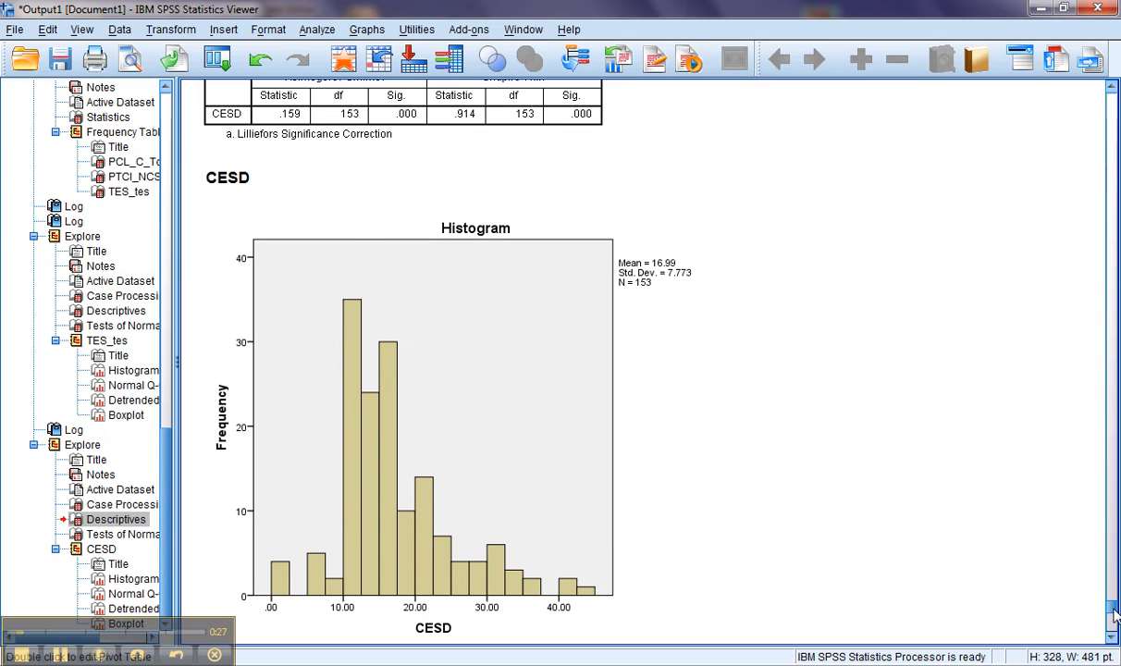
scroll("down", 3)
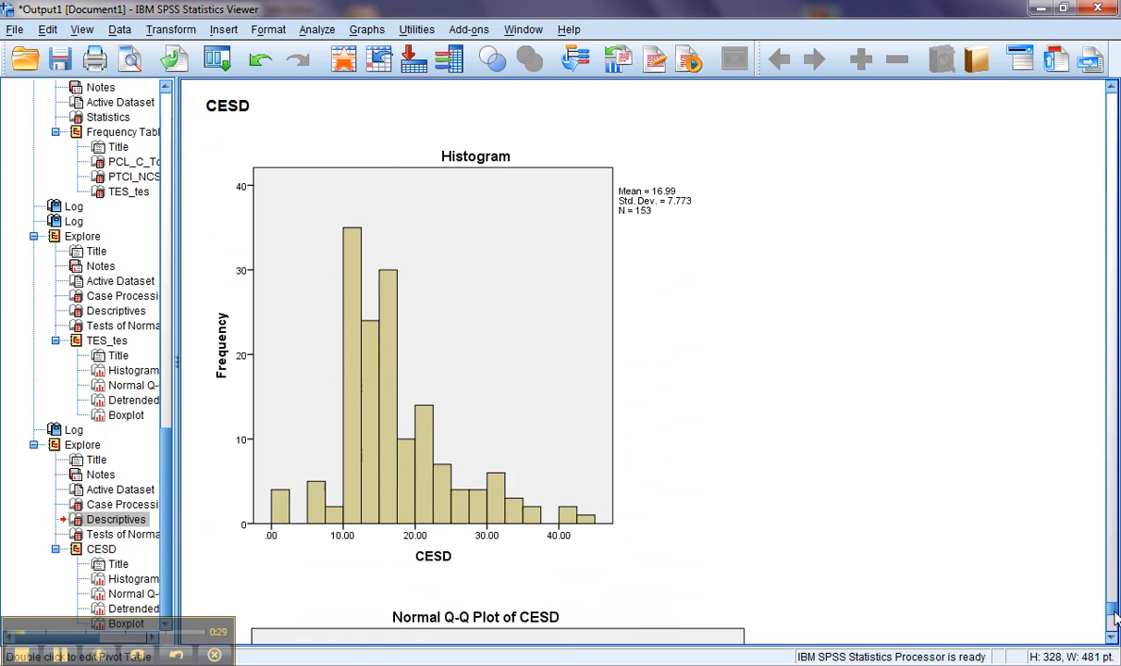
scroll("down", 3)
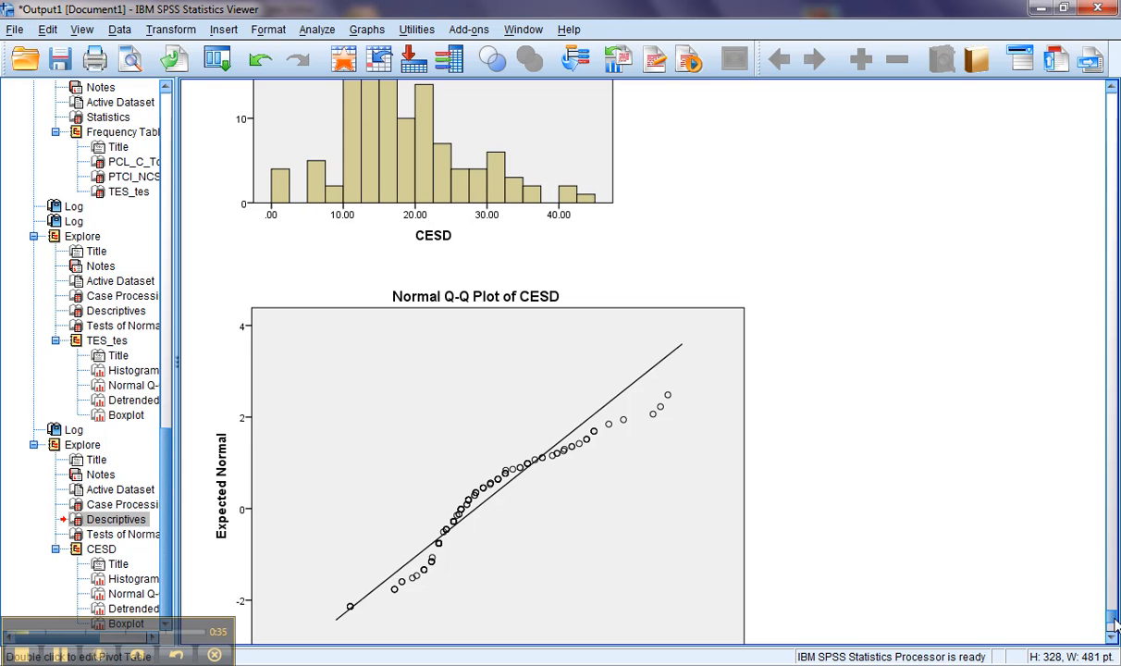
mouse_move(318, 39)
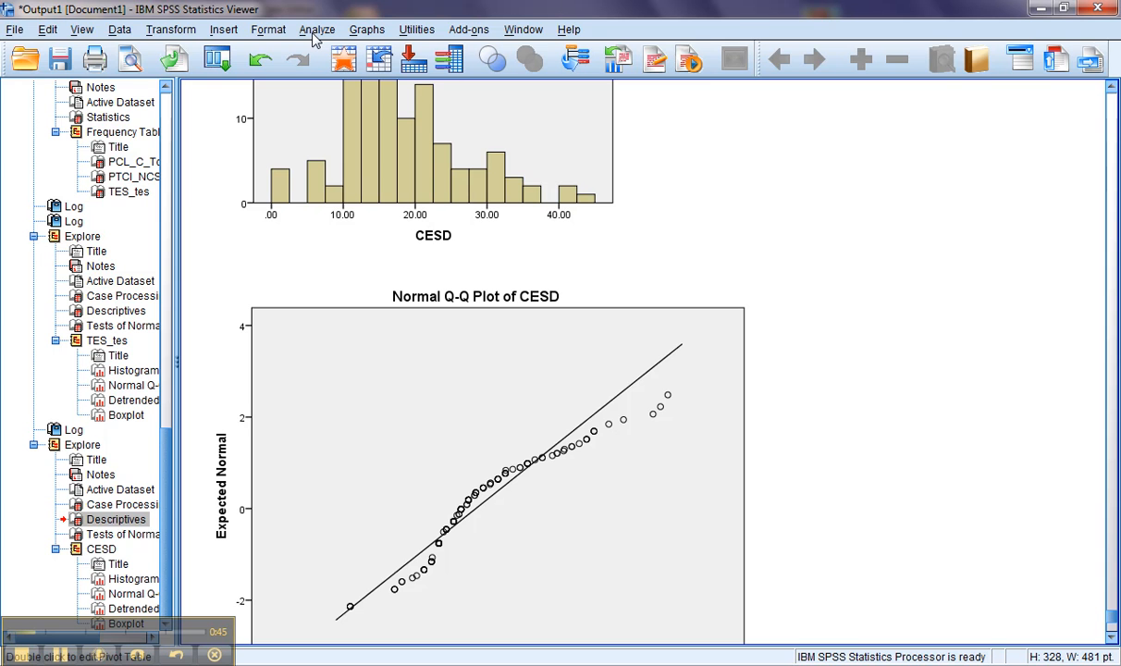
mouse_move(170, 30)
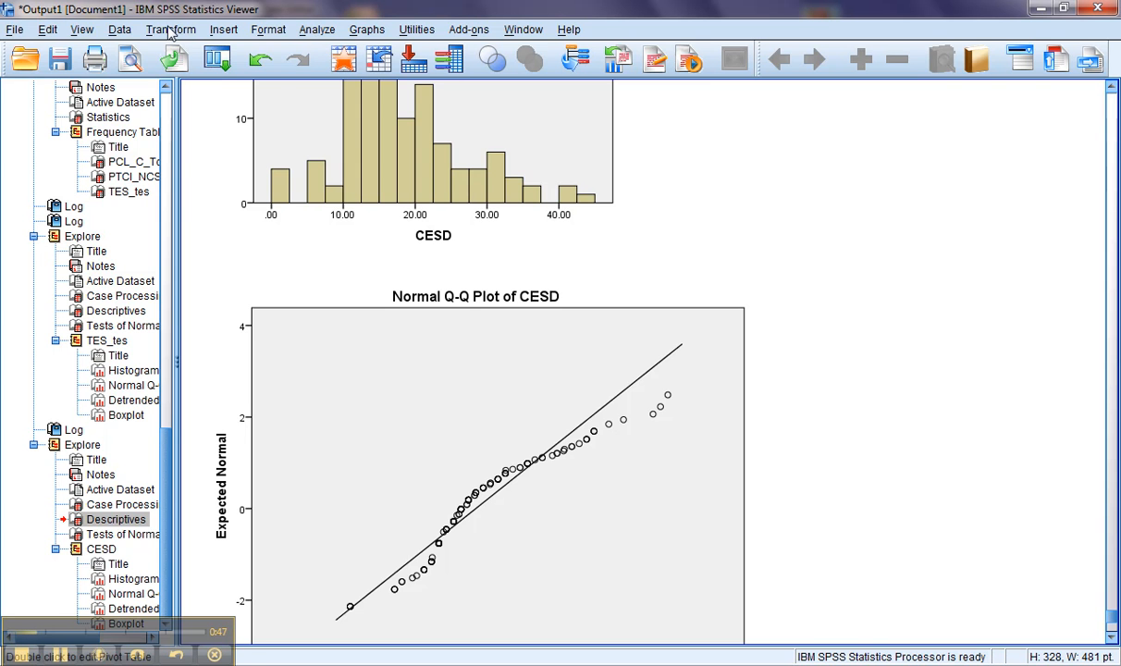
left_click(170, 29)
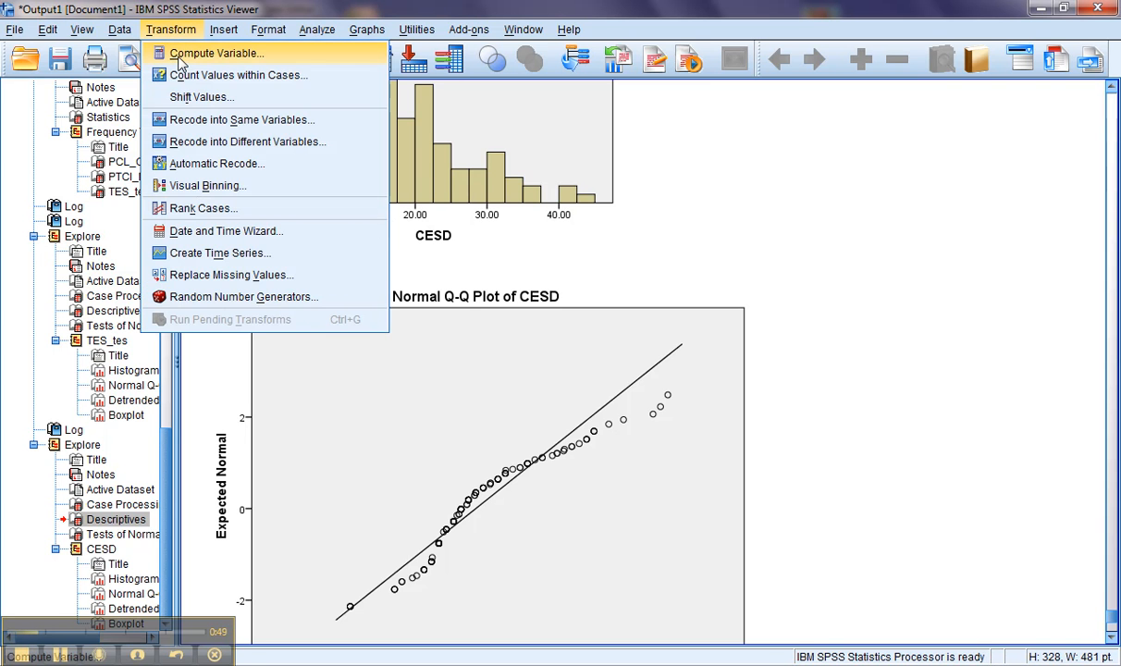
left_click(217, 53)
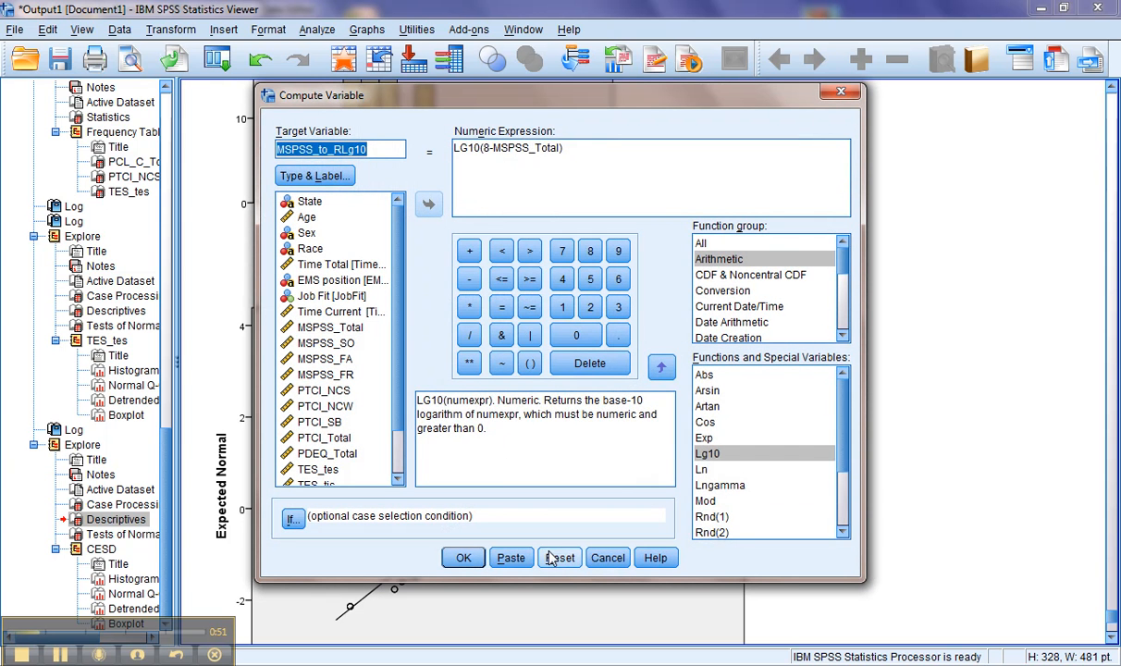
left_click(559, 557)
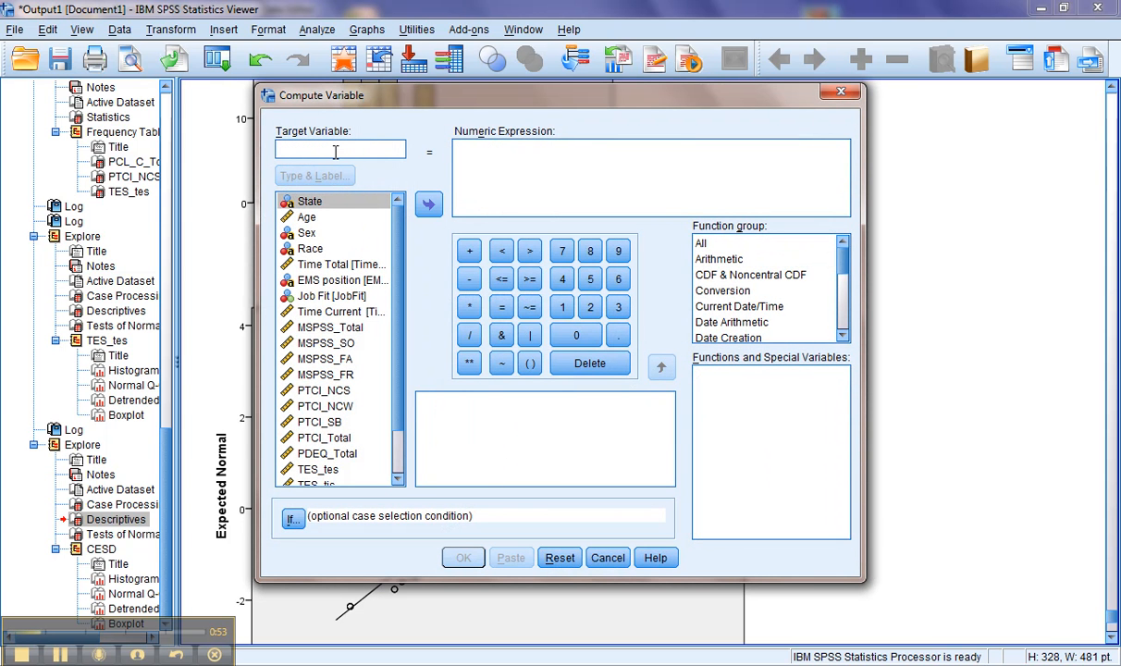
Step: Name the new target variable CESD_Sq
type("CESD")
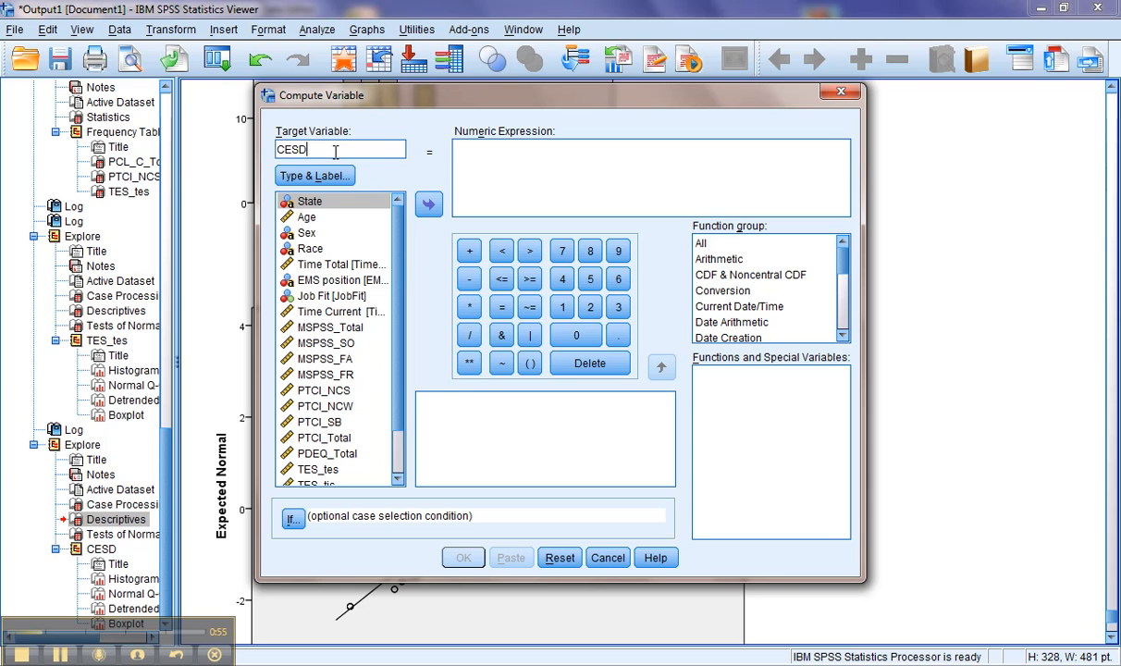
type("_")
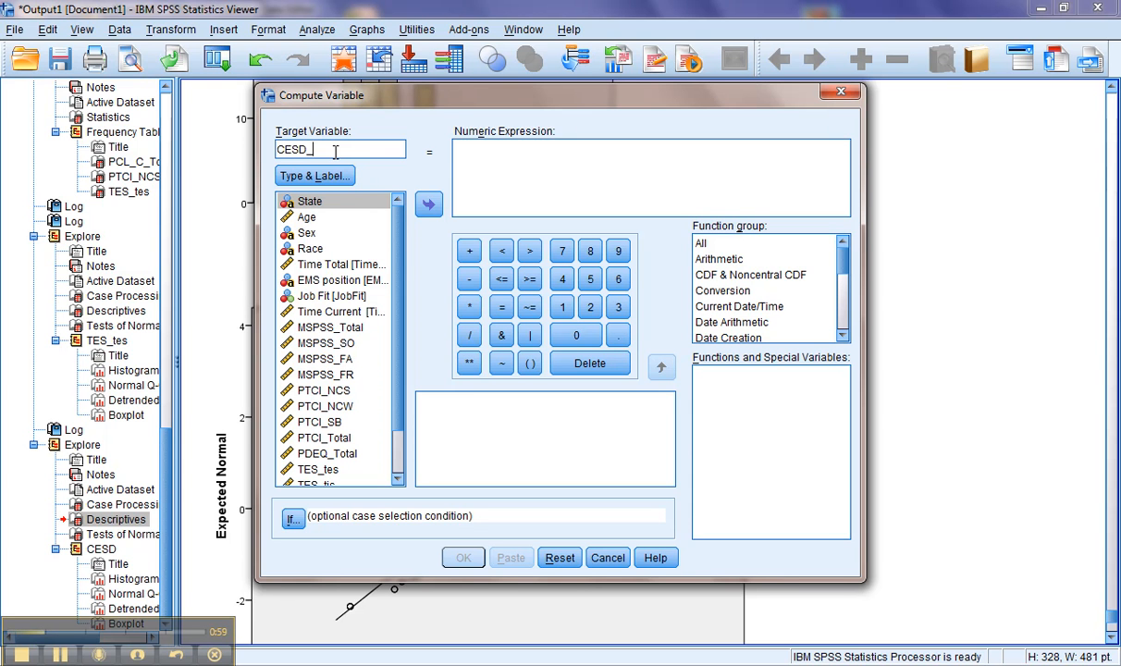
type("Sq")
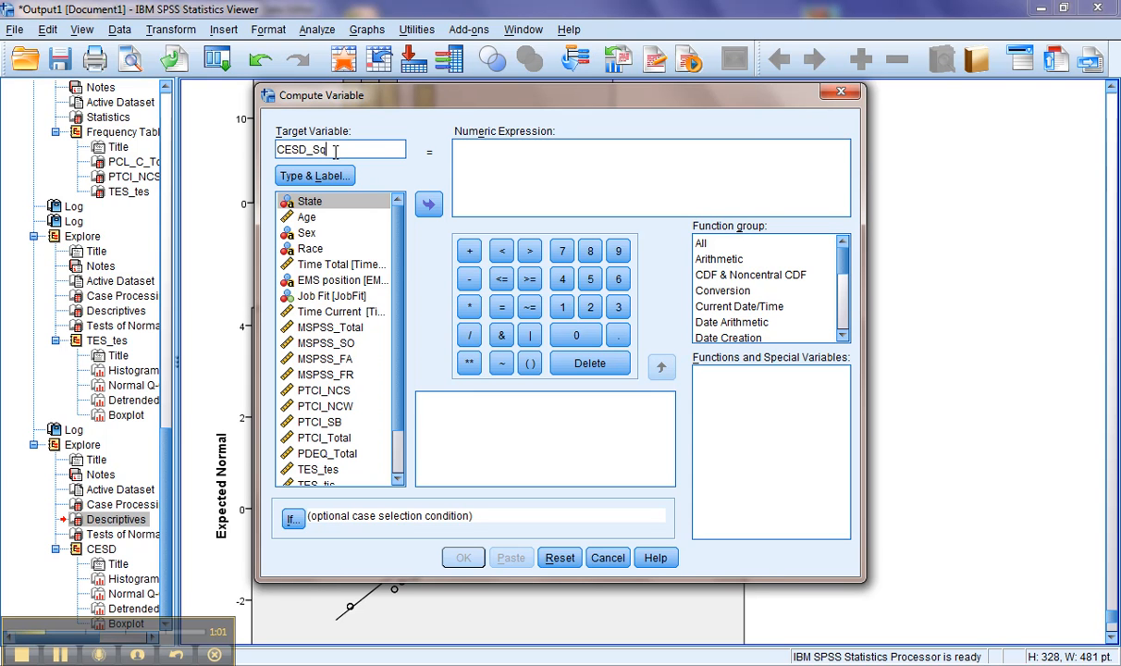
mouse_move(842, 264)
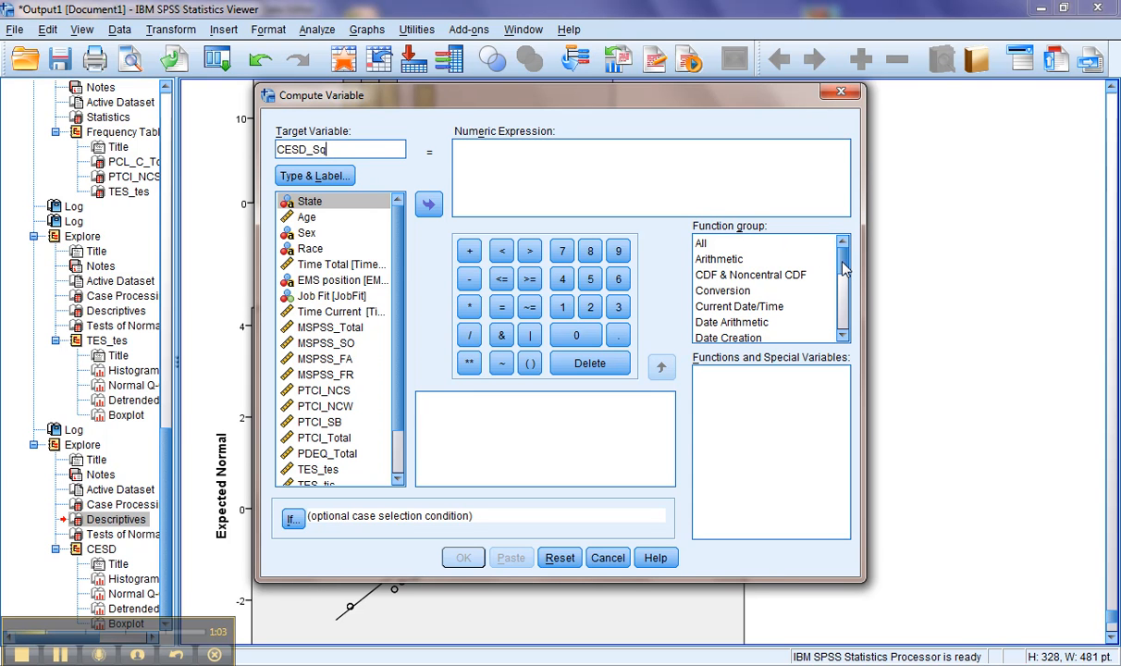
Step: Select the Arithmetic function group and pick the Sqrt function for CESD_Sq
left_click(719, 259)
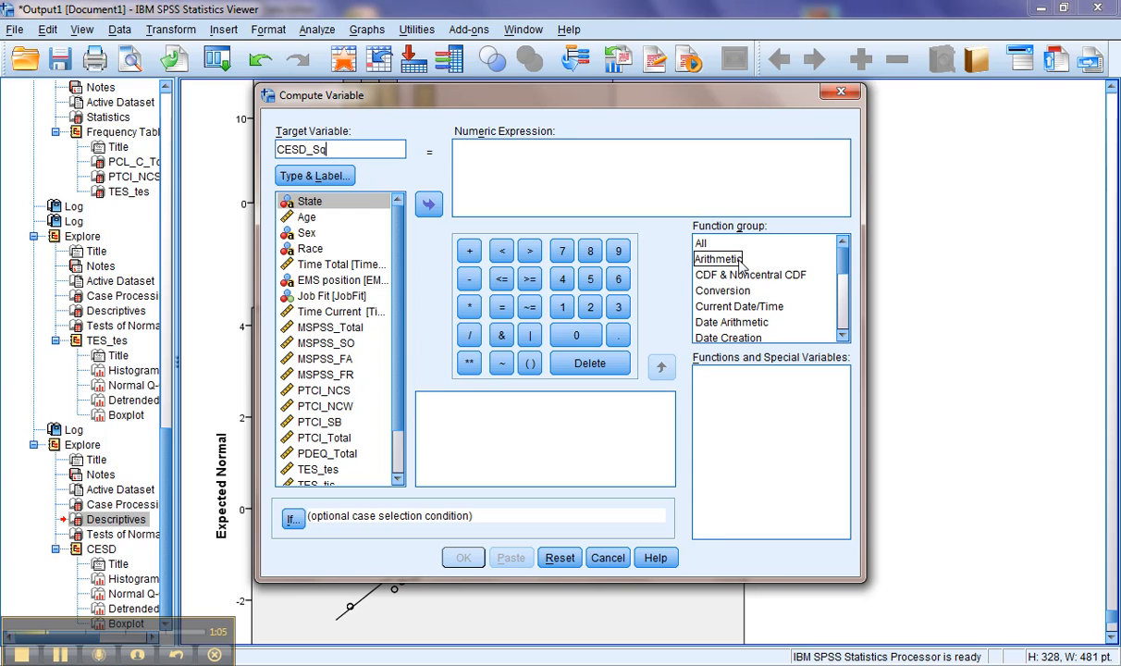
left_click(719, 259)
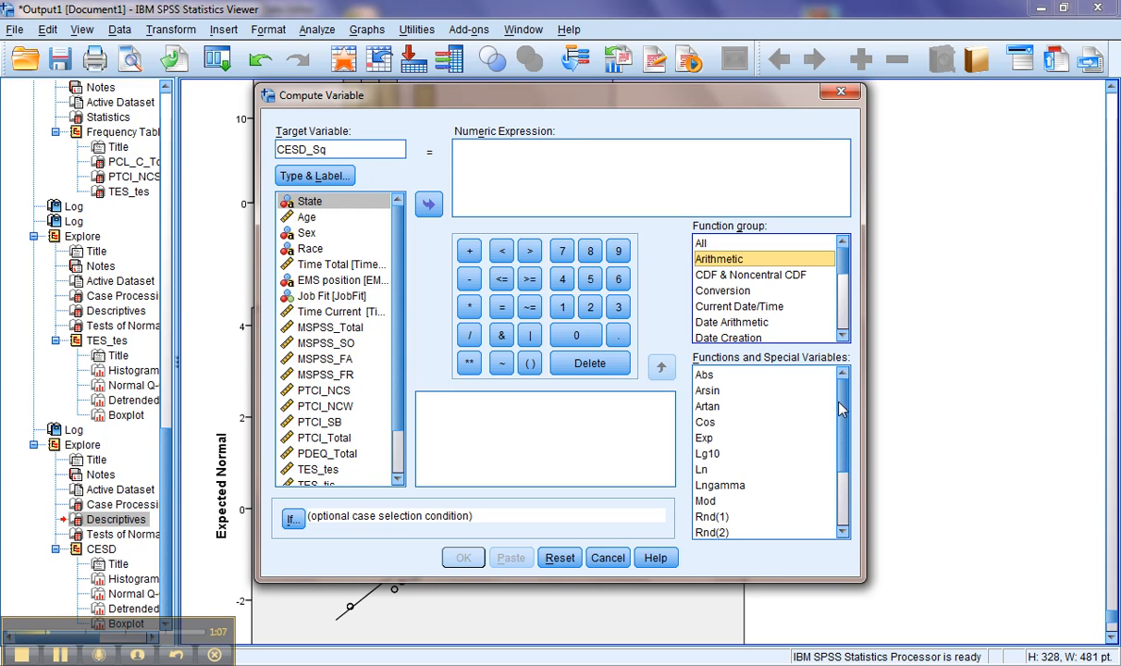
scroll("down", 3)
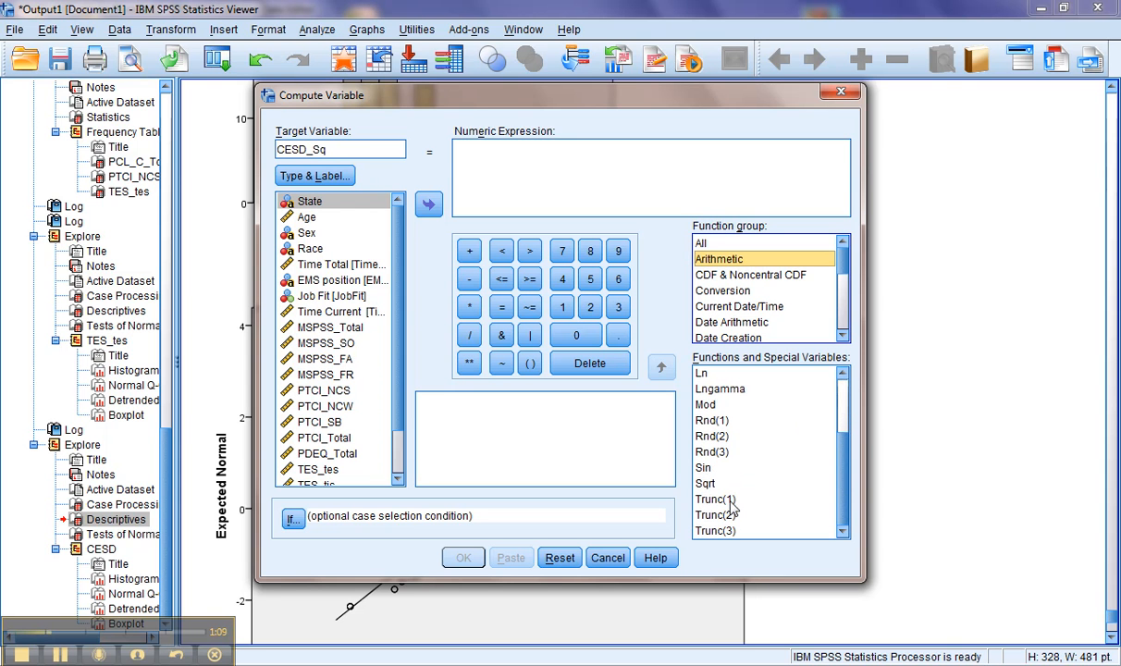
left_click(705, 483)
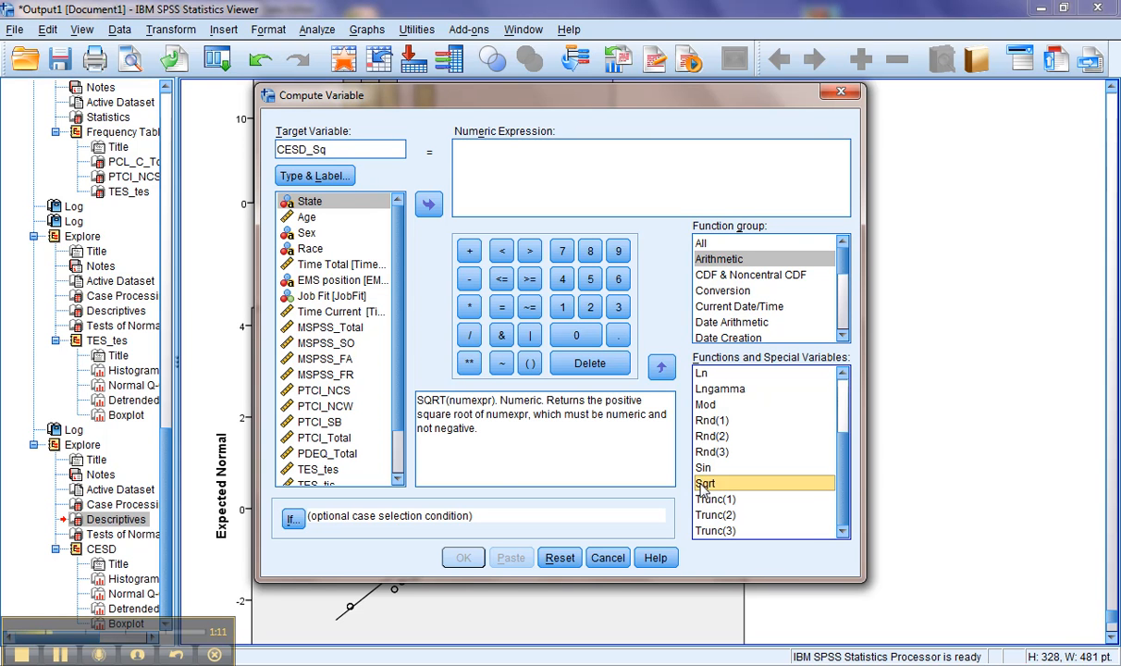
mouse_move(499, 469)
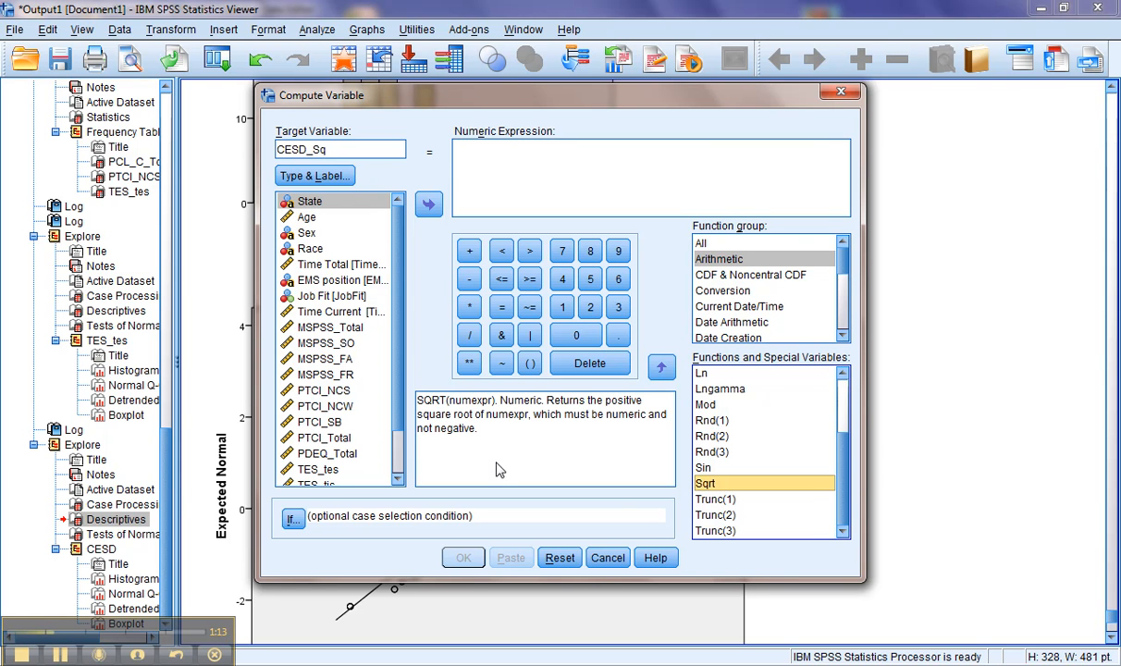
mouse_move(472, 421)
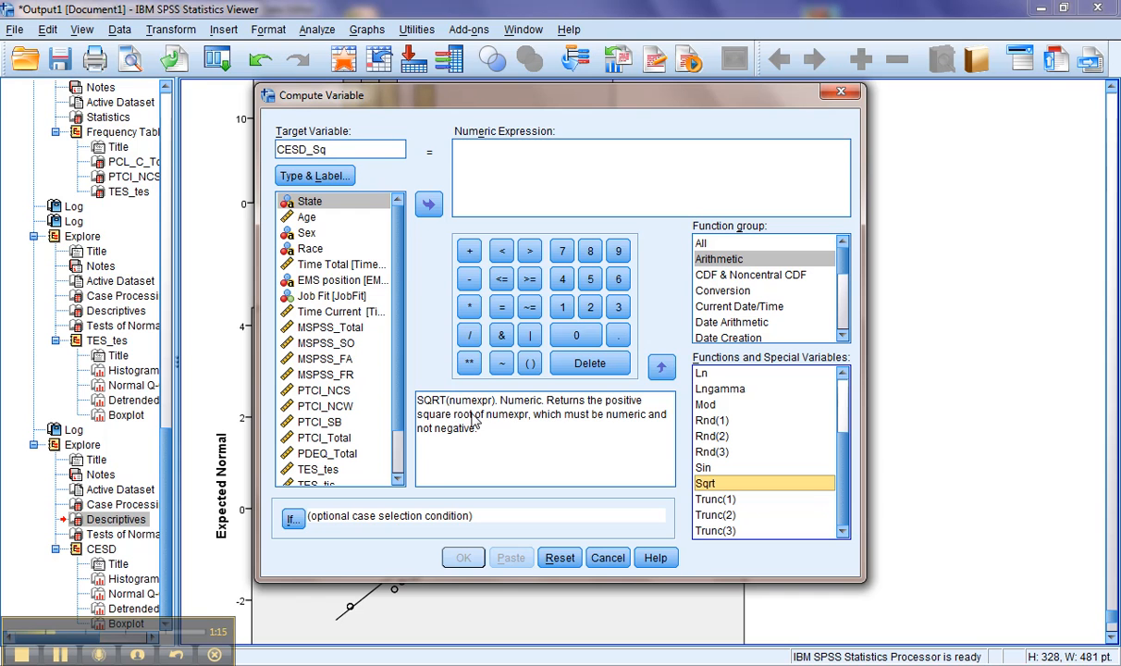
mouse_move(556, 424)
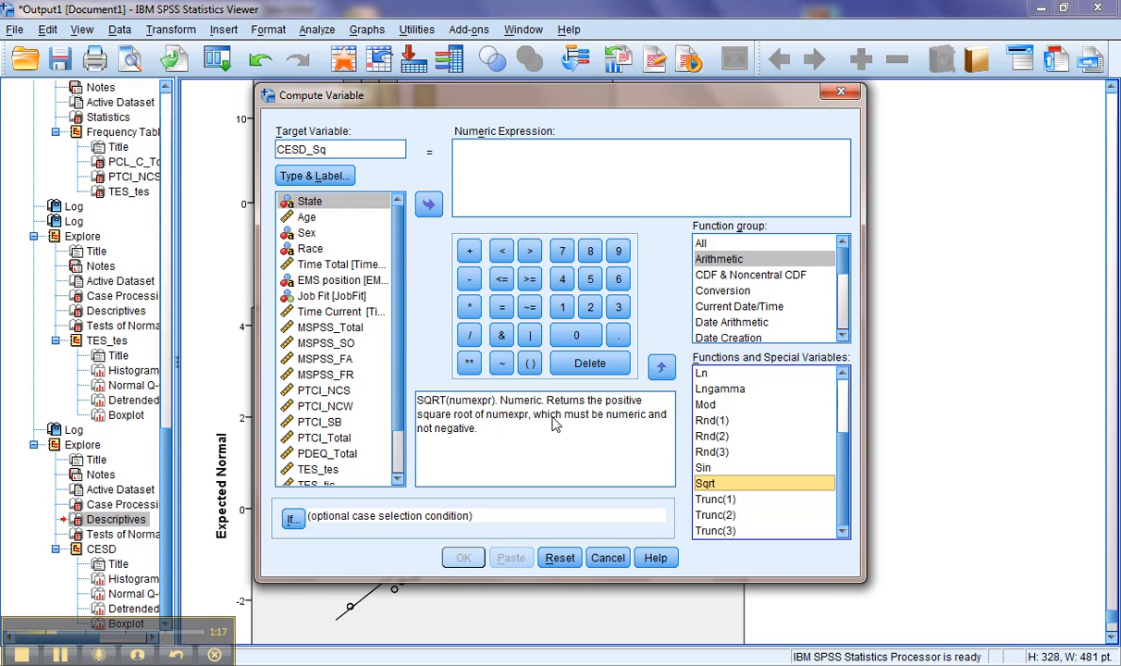
mouse_move(472, 443)
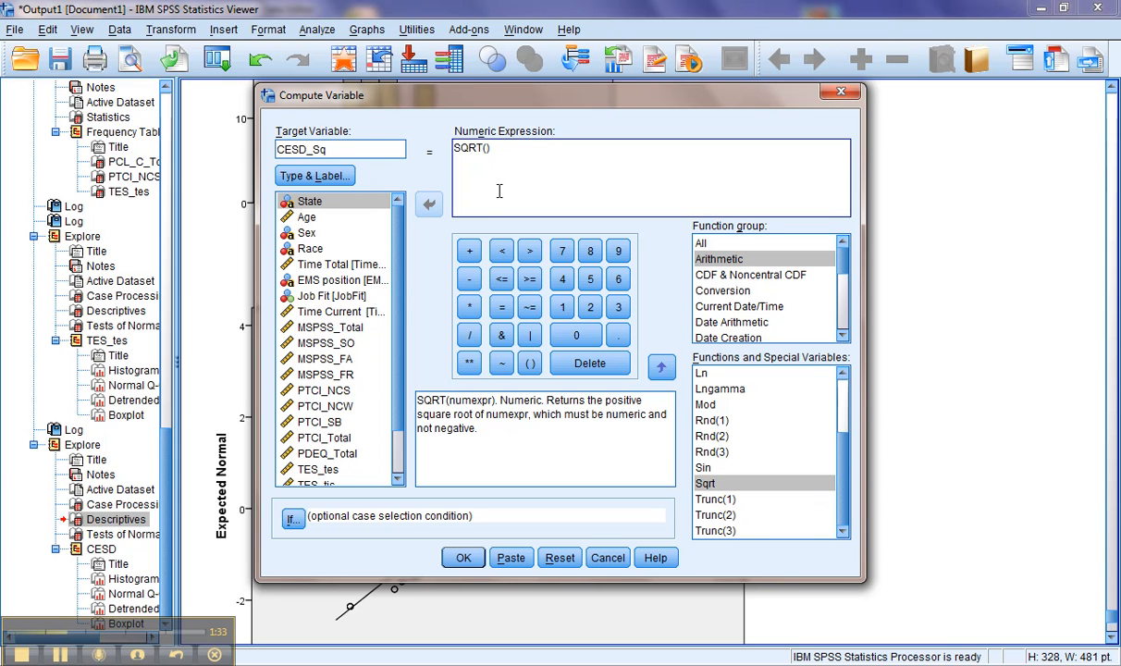
Step: Complete SQRT(CESD), paste it as syntax and run COMPUTE CESD_Sq=SQRT(CESD)
scroll("down", 3)
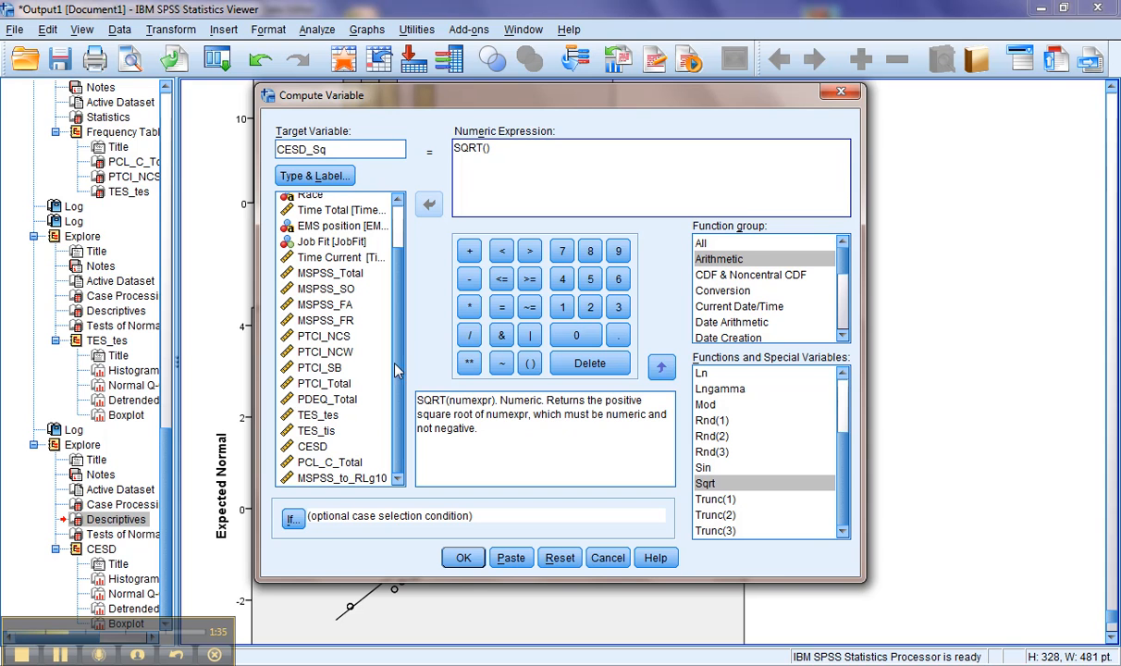
double_click(313, 446)
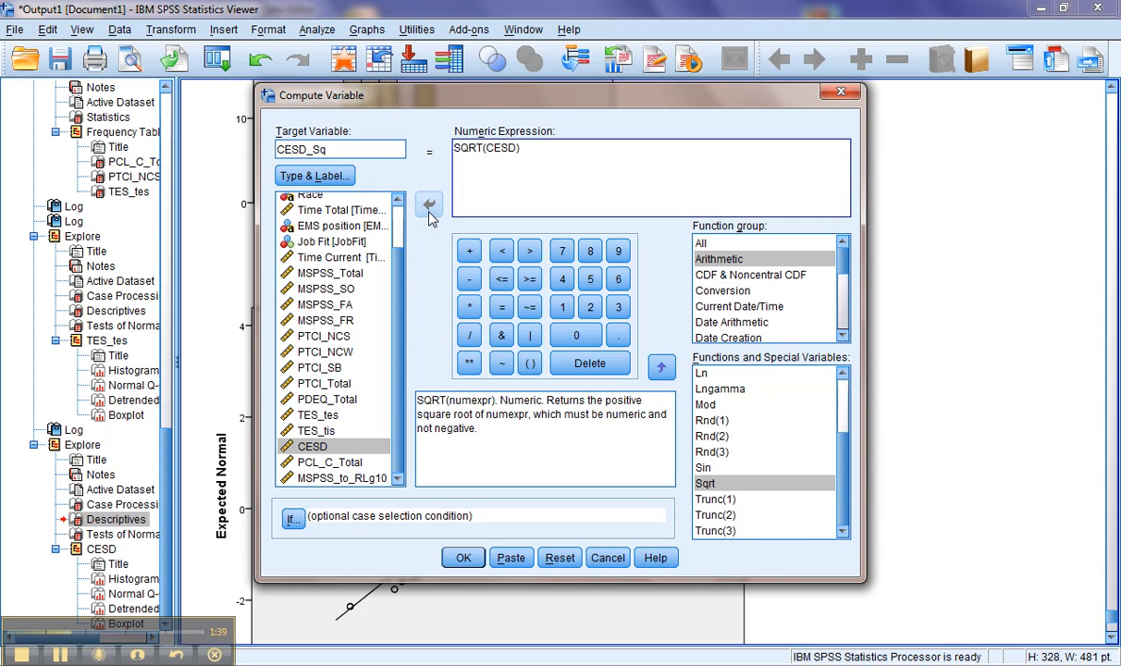
mouse_move(476, 514)
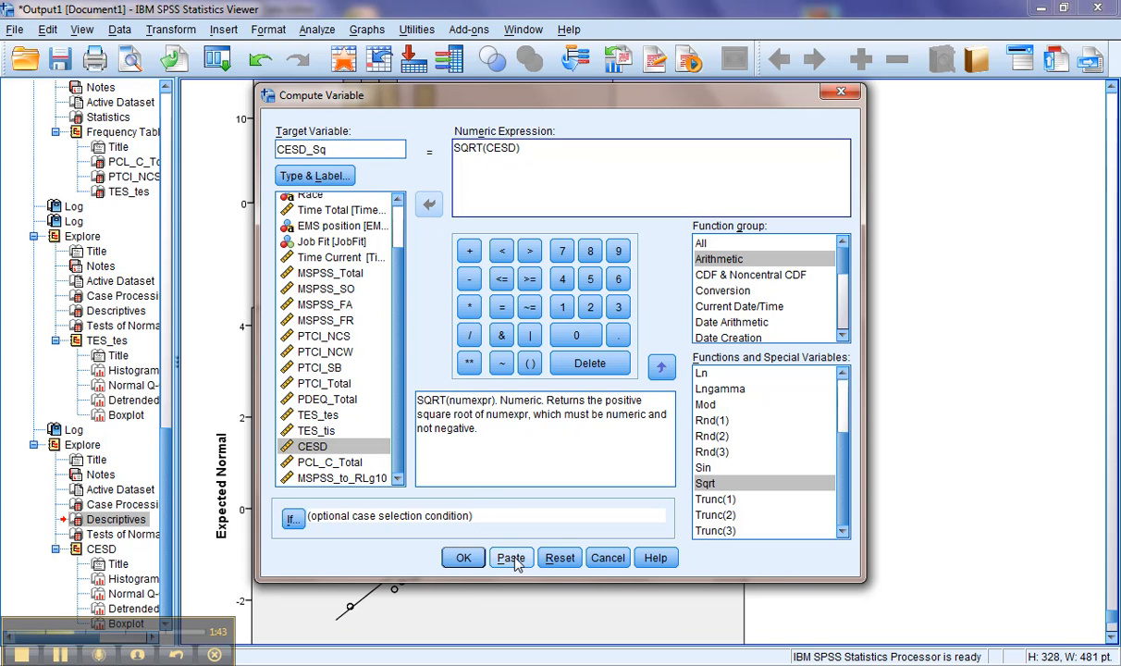
left_click(462, 557)
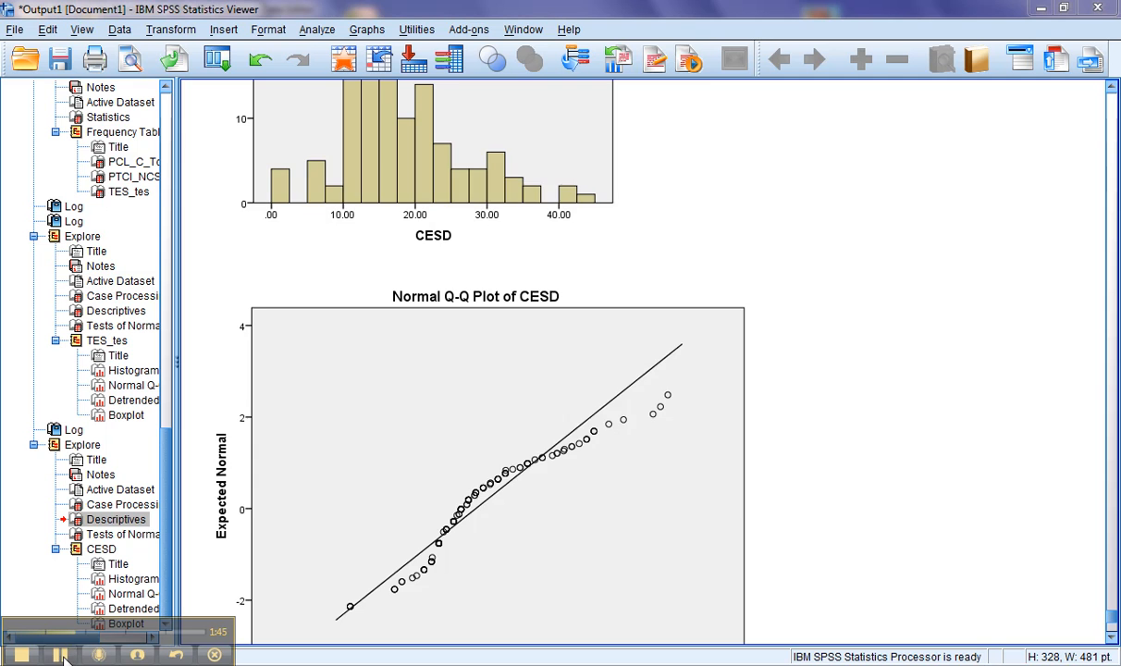
left_click(57, 655)
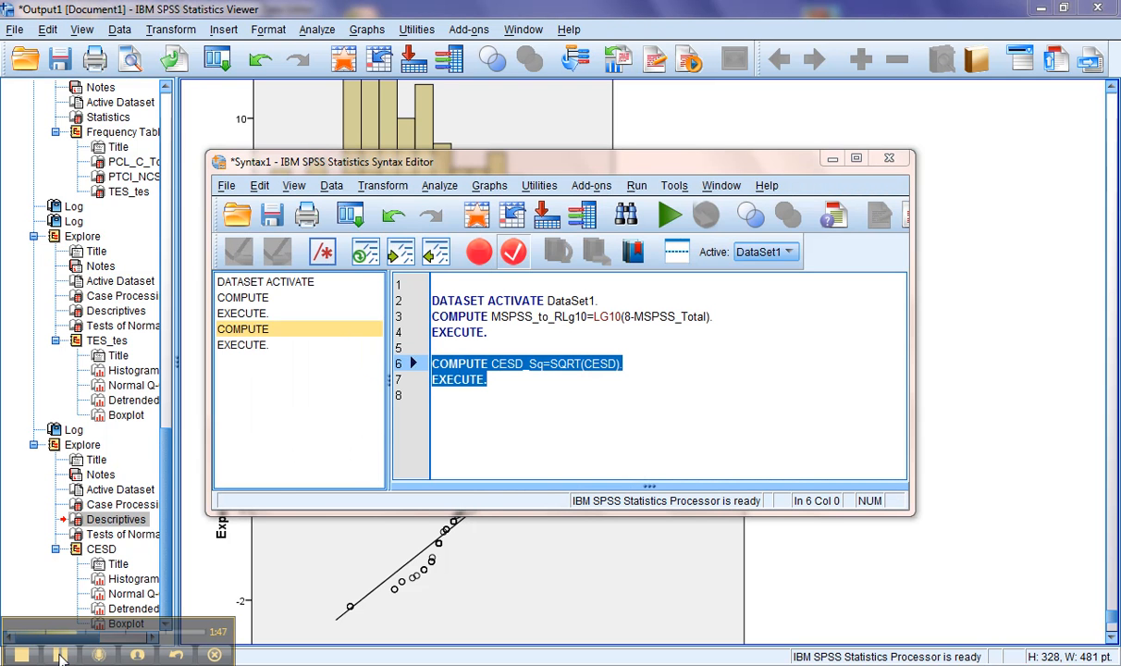
mouse_move(669, 215)
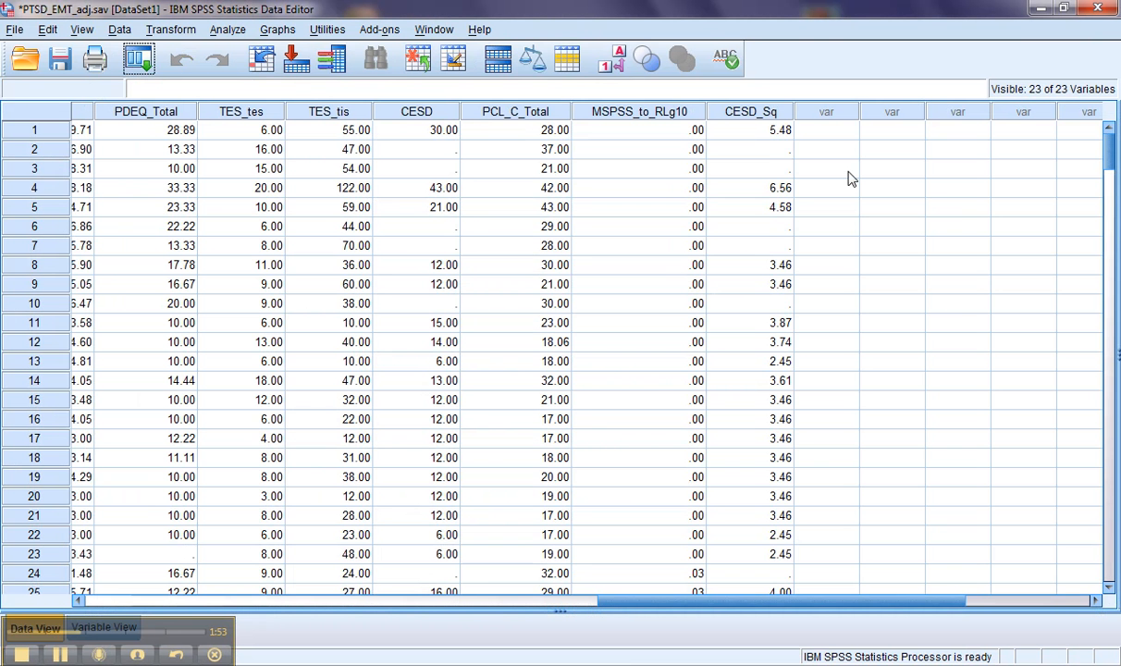
mouse_move(781, 49)
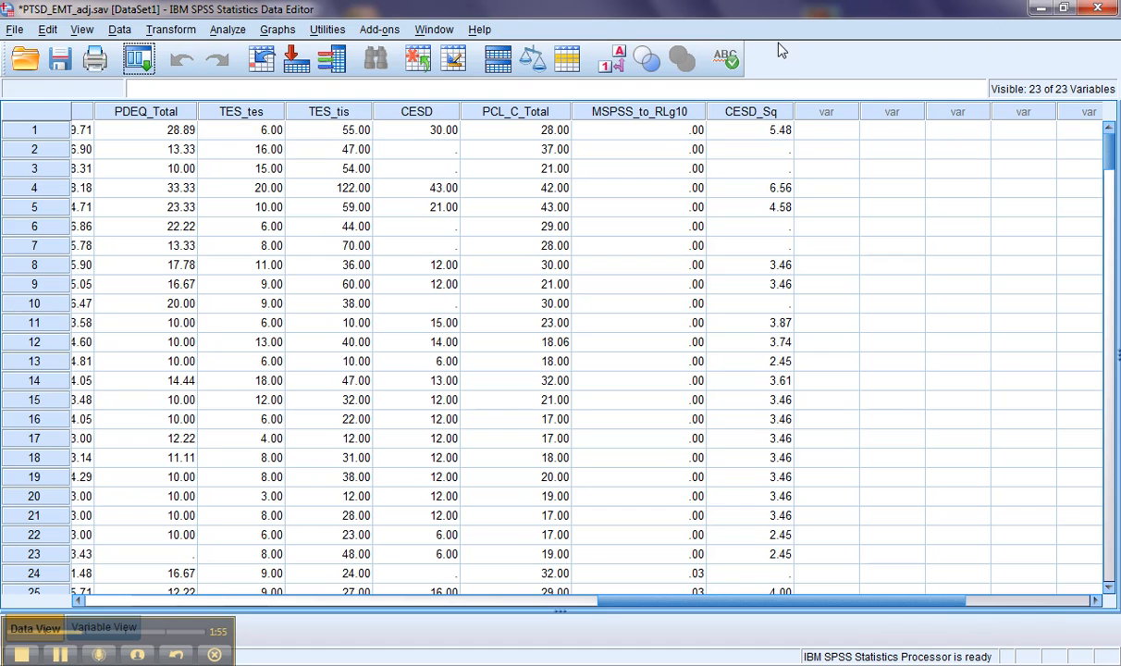
mouse_move(227, 29)
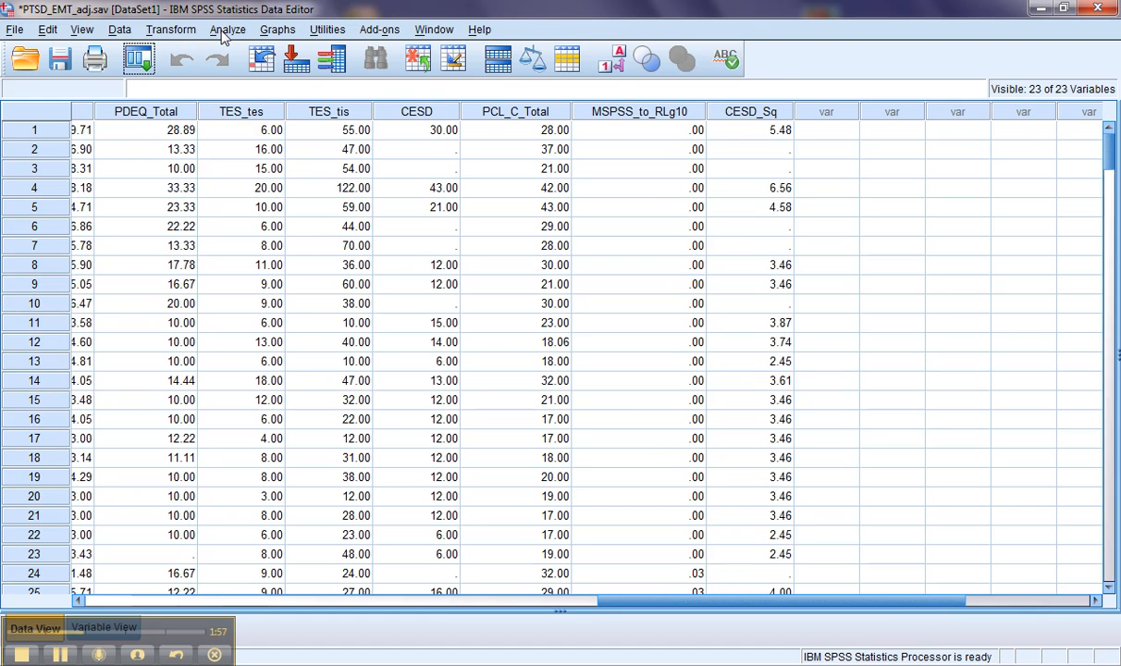
mouse_move(179, 37)
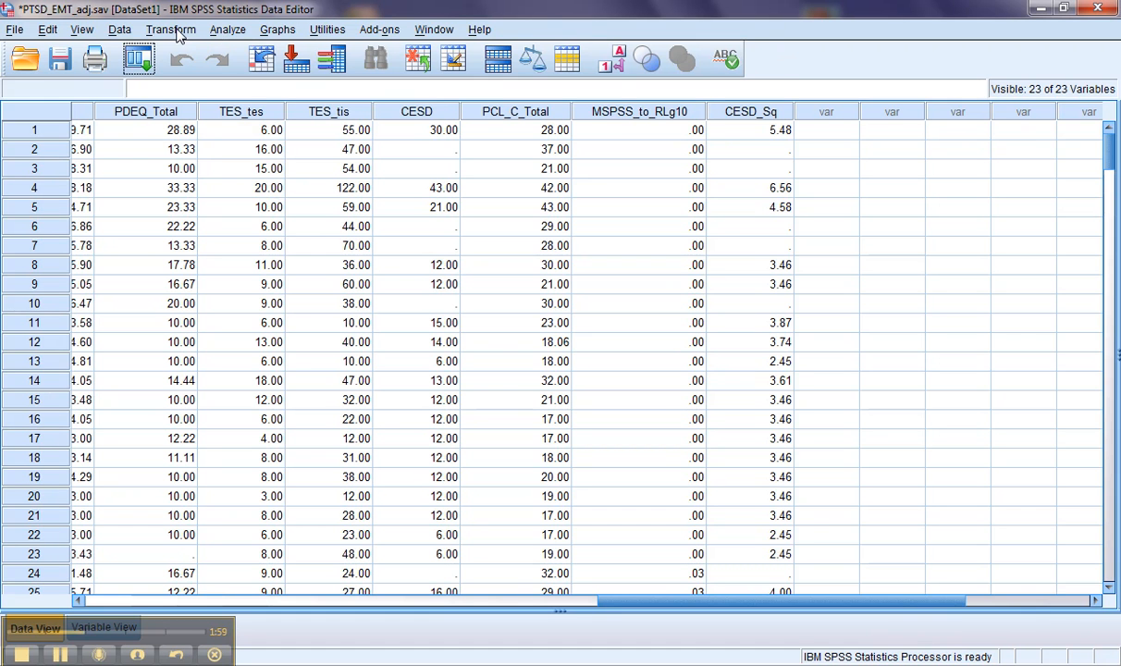
Step: Return to the Transform commands after checking the new CESD_Sq column
left_click(171, 29)
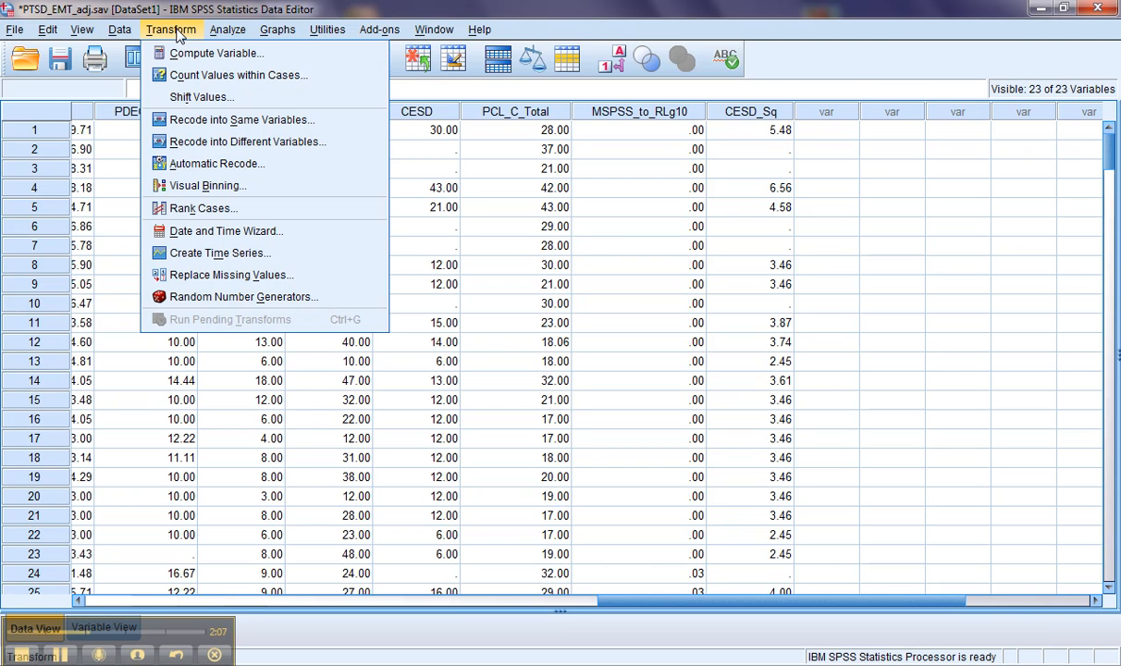
Step: Start another Compute Variable and reset the previous CESD_Sq settings
left_click(215, 52)
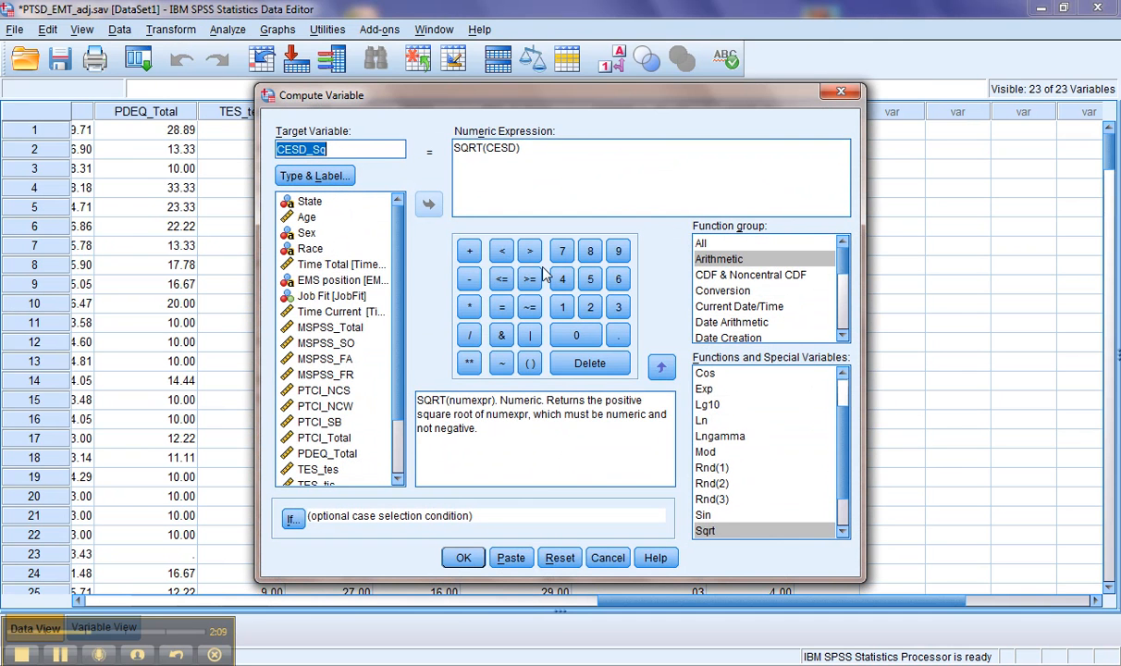
left_click(558, 557)
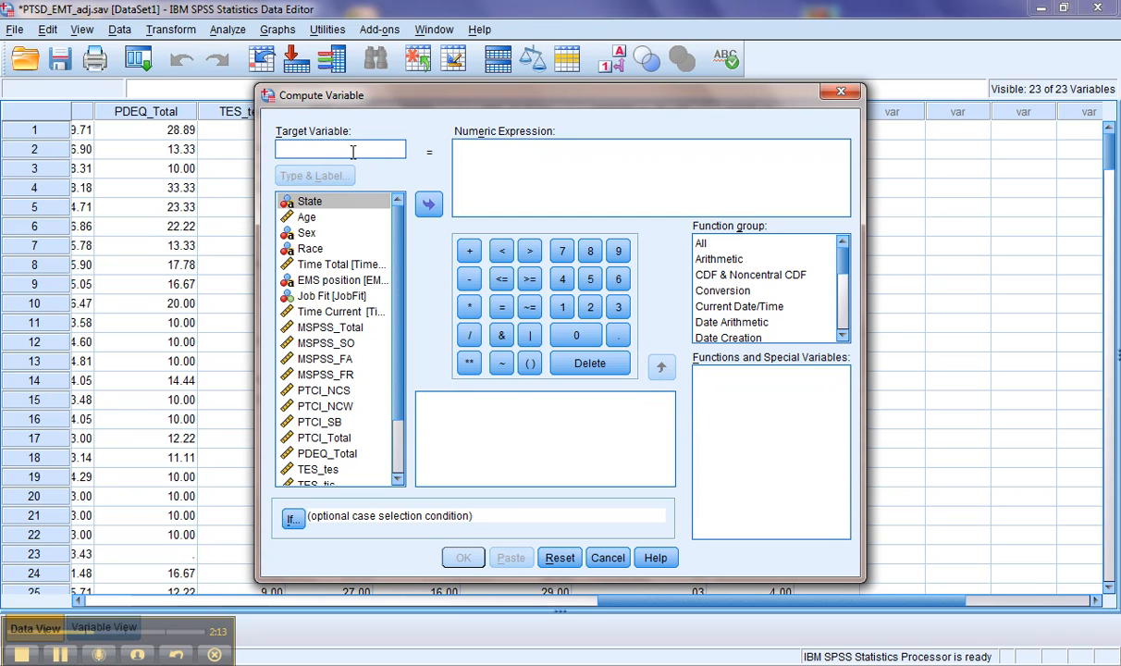
Step: Name the target CESD_Lg10 and choose the base-10 logarithm from the Arithmetic functions
type("CESD")
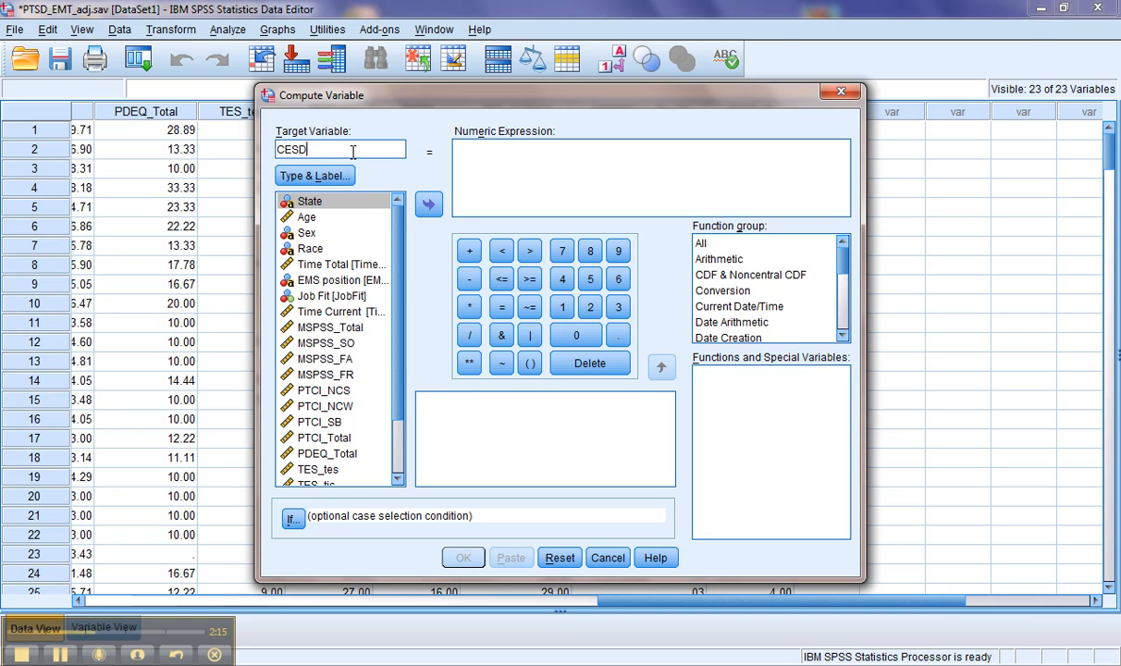
type("_Lg")
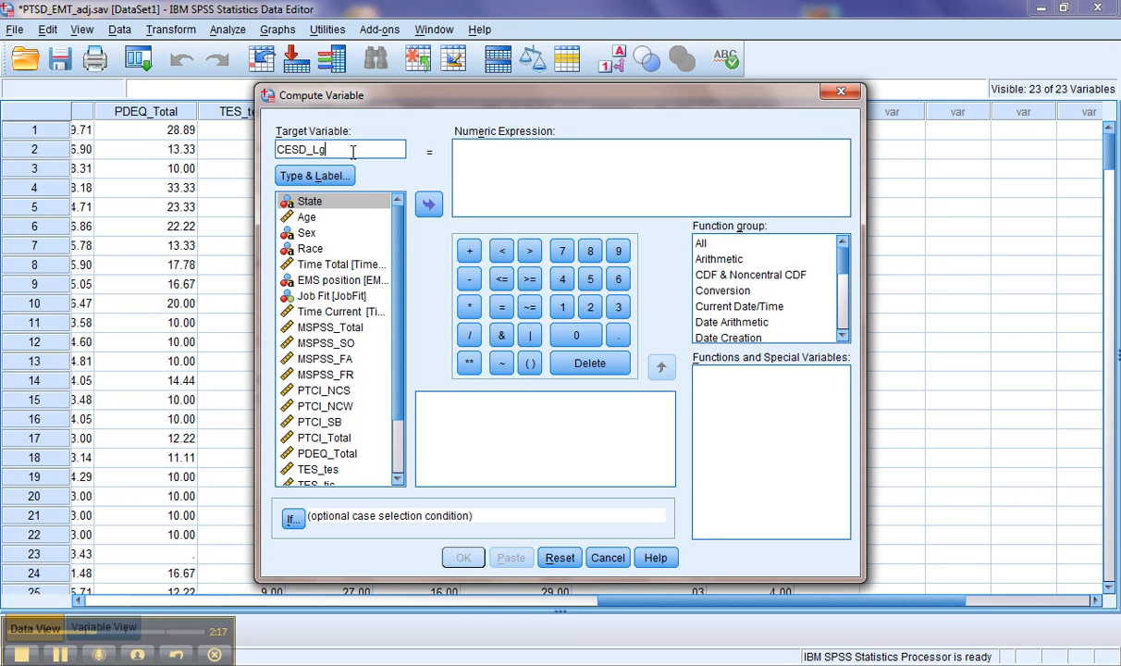
type("10")
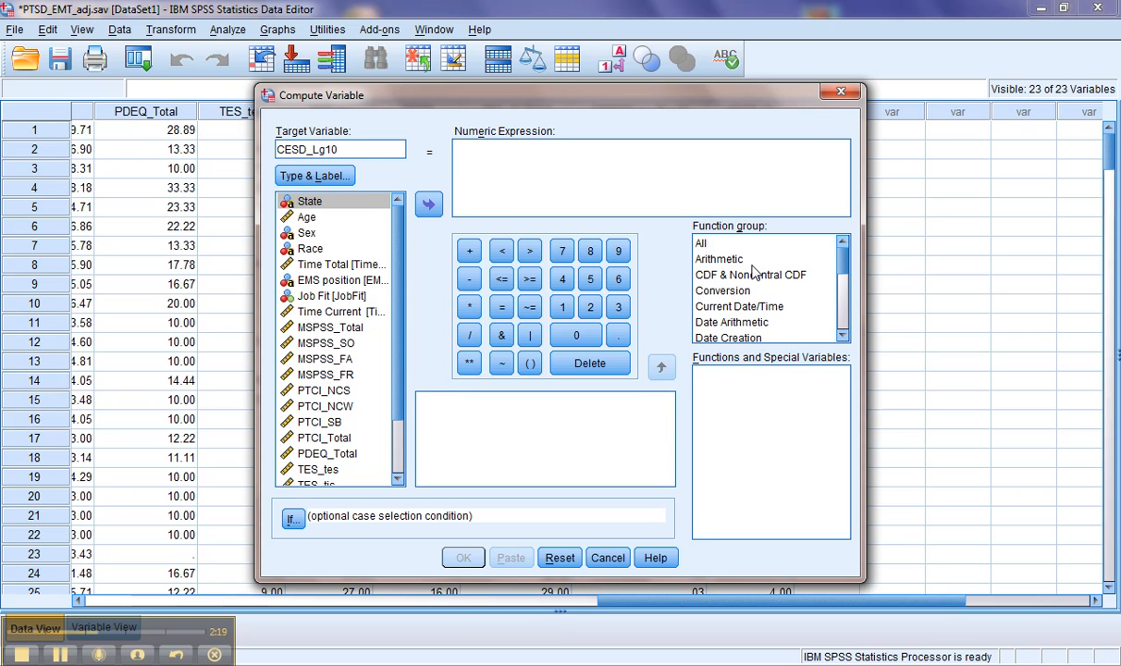
left_click(719, 259)
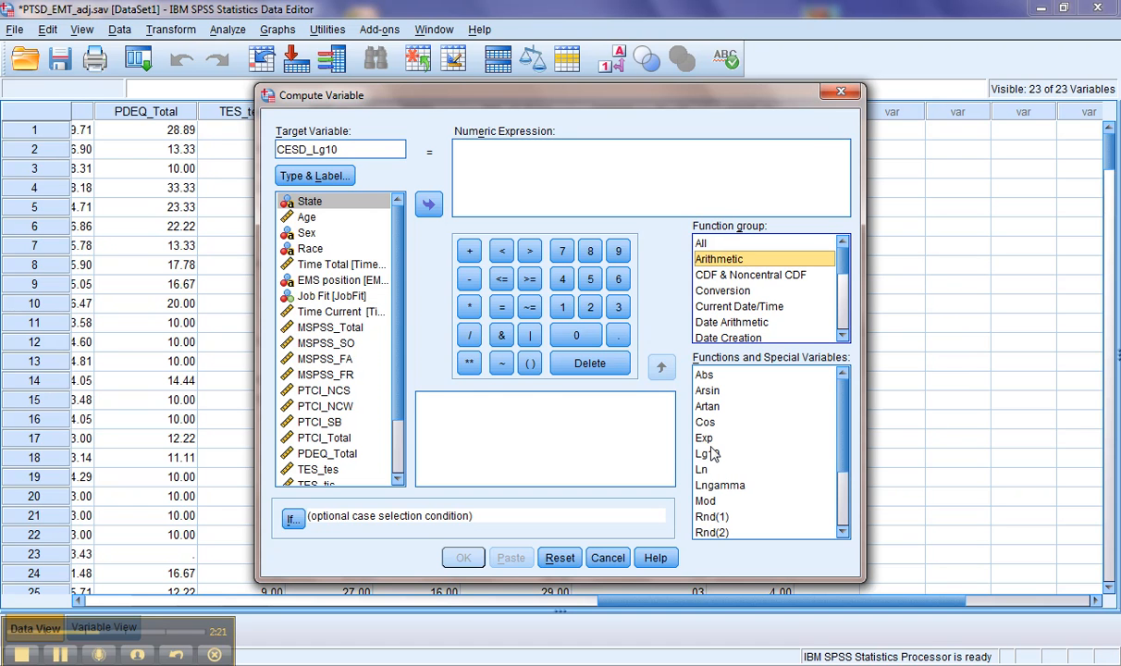
left_click(708, 453)
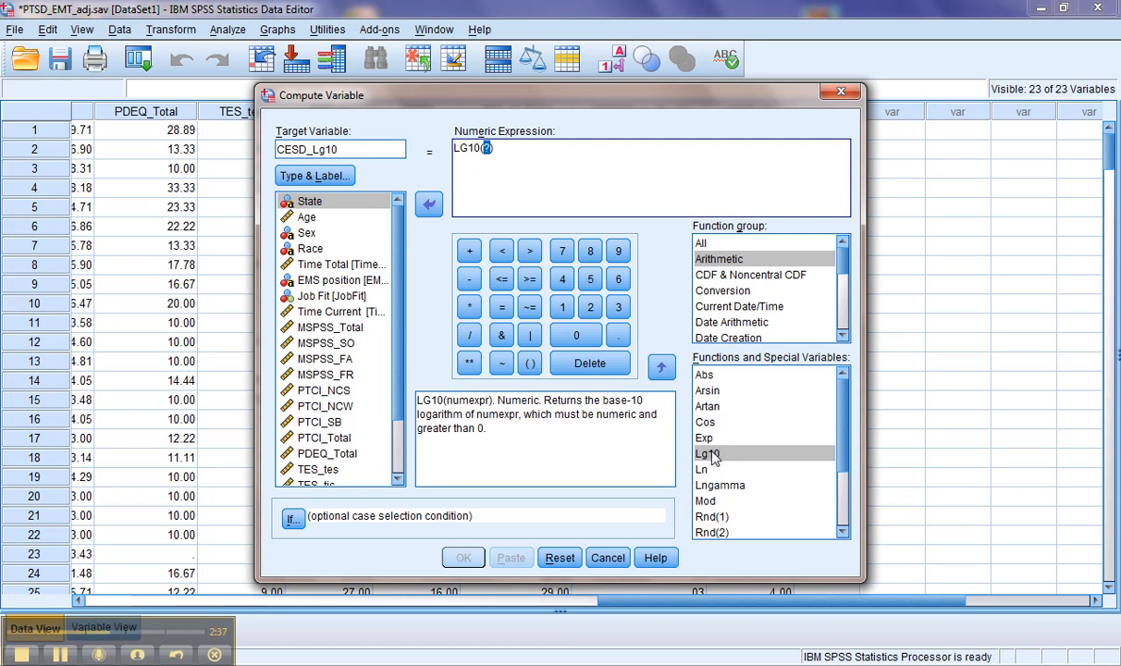
mouse_move(714, 461)
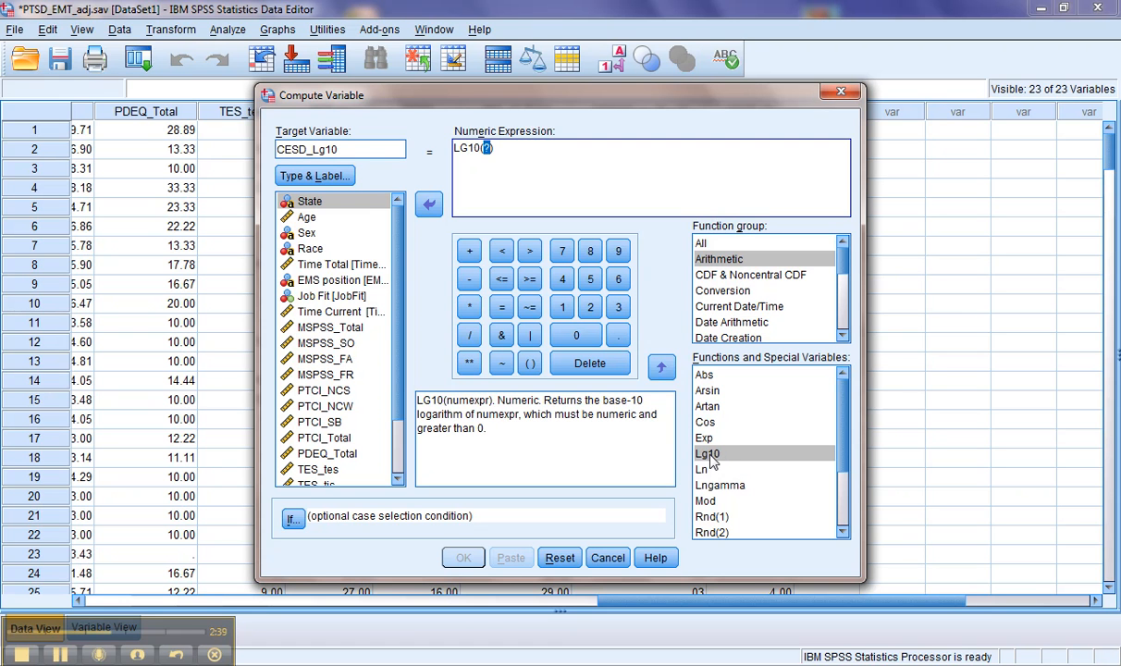
mouse_move(518, 232)
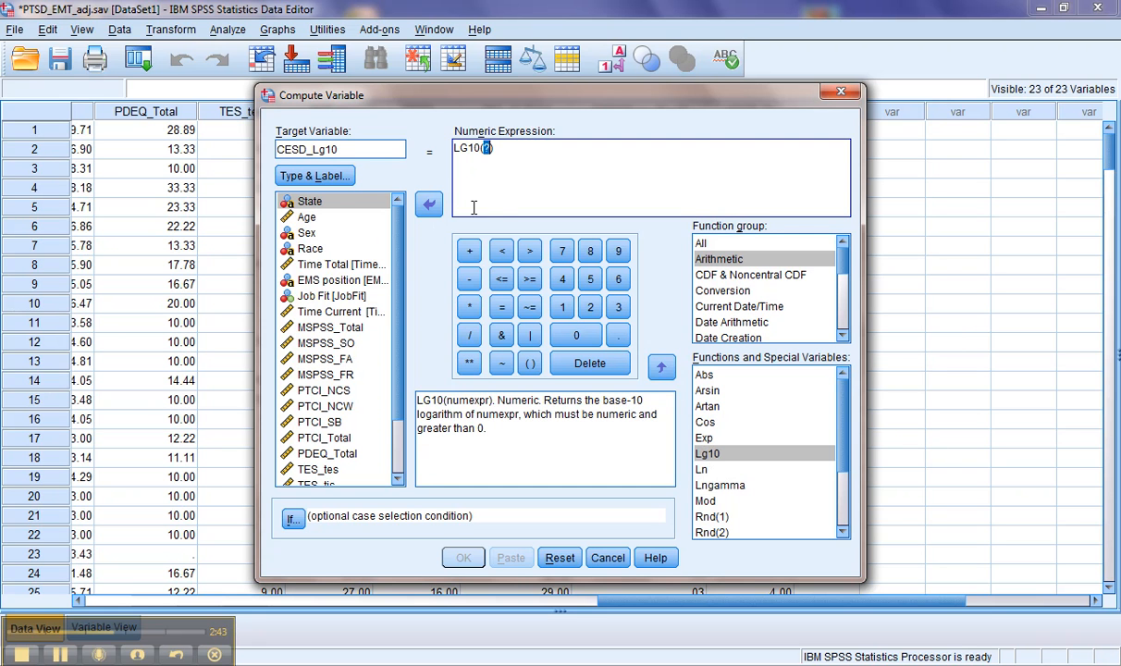
mouse_move(482, 205)
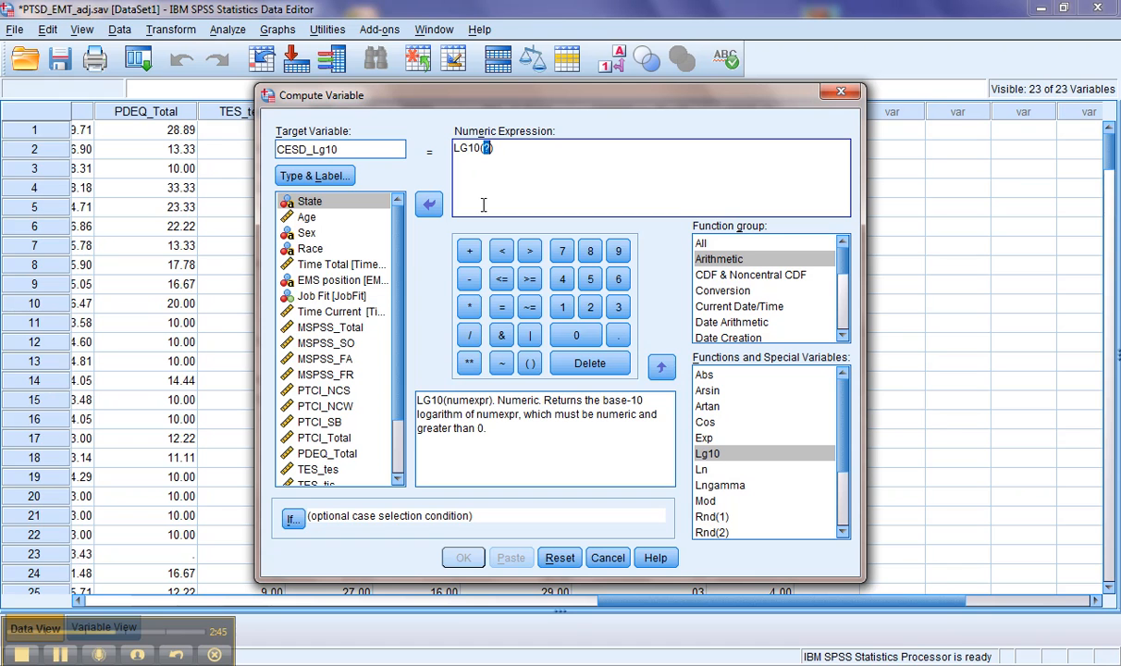
Step: Adjust the logarithm argument to CESD+1 while reviewing CESD's histogram and Q-Q plot
scroll("down", 3)
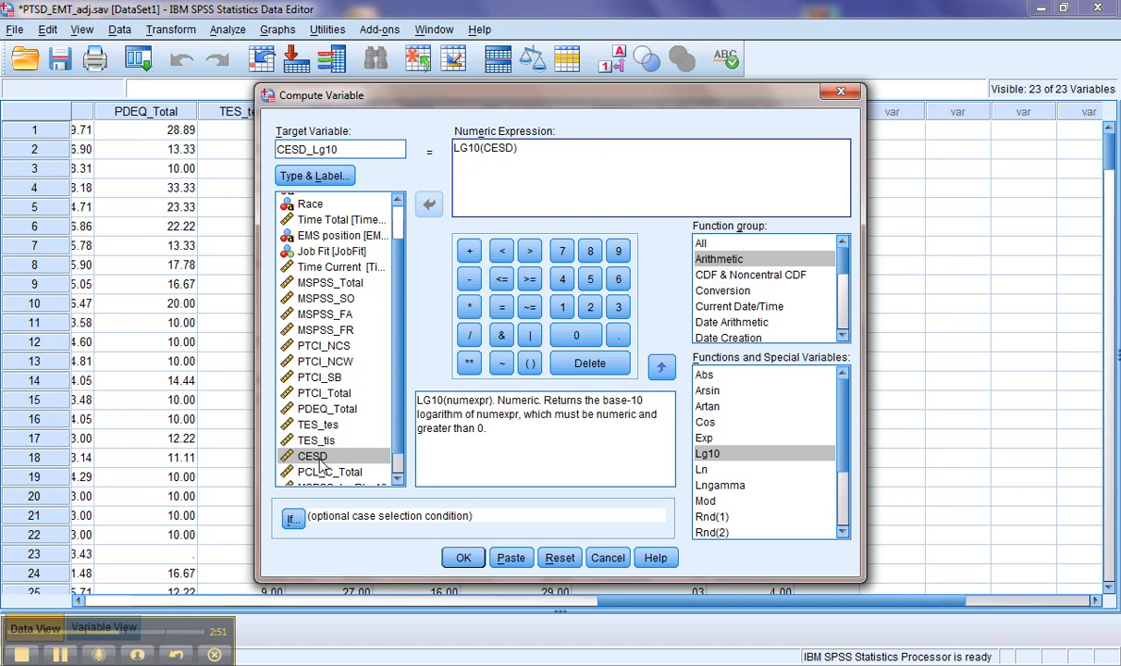
type("+1")
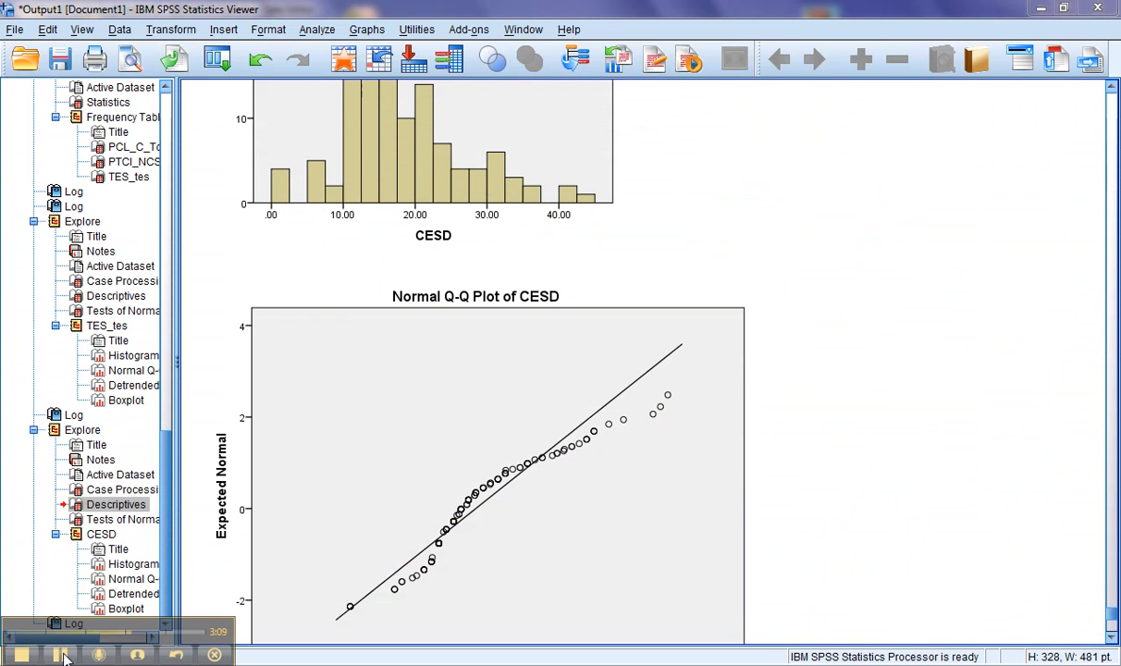
Step: Run Explore with CESD_Sq and CESD_Lg10 added beside CESD in the Dependent List
left_click(316, 28)
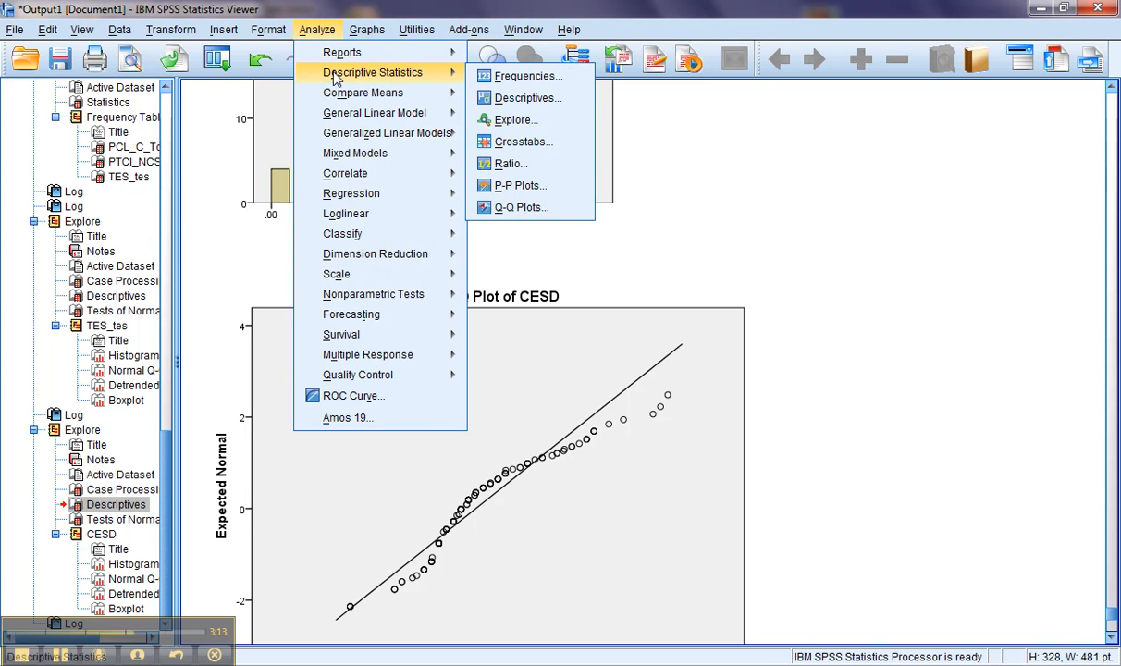
left_click(514, 119)
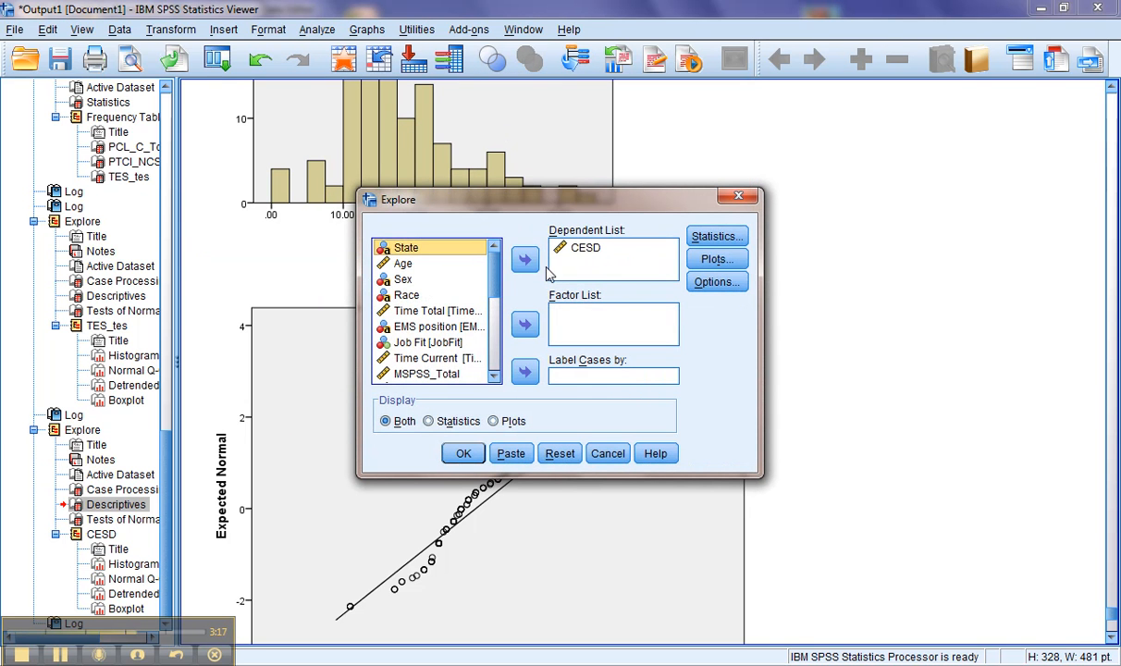
scroll("down", 3)
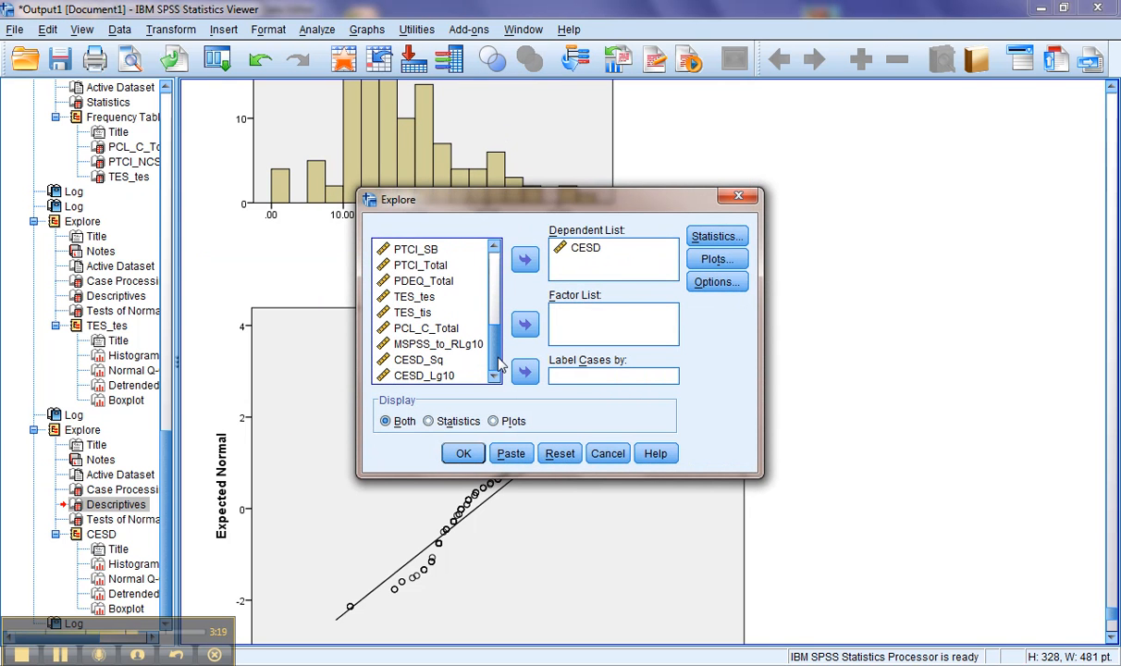
left_click(418, 360)
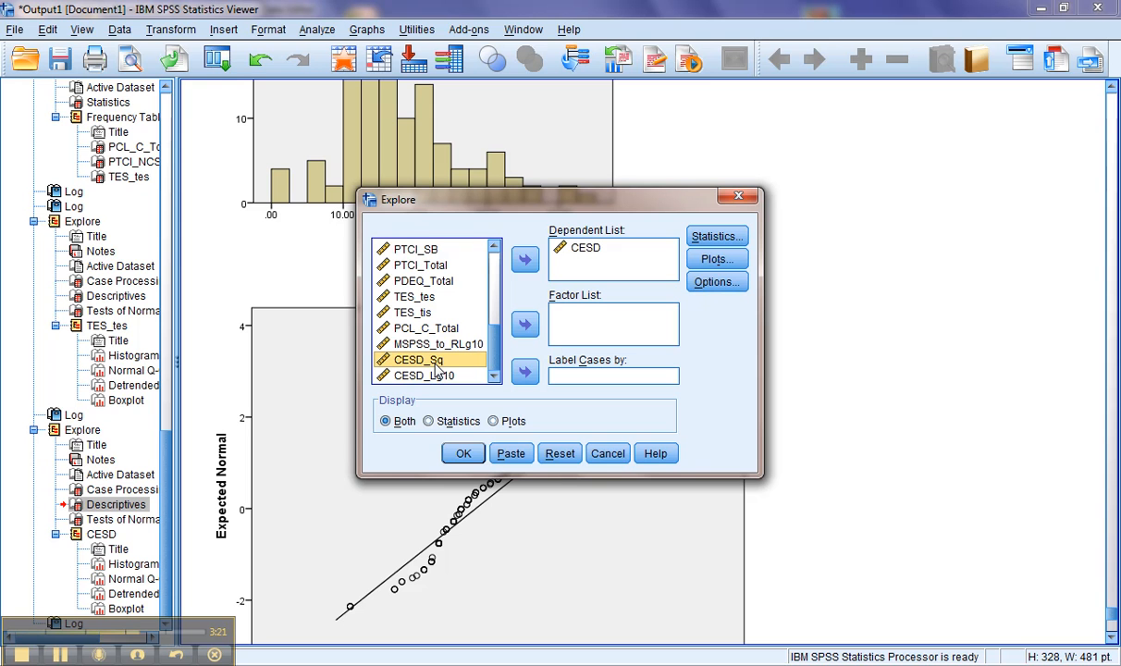
left_click(524, 259)
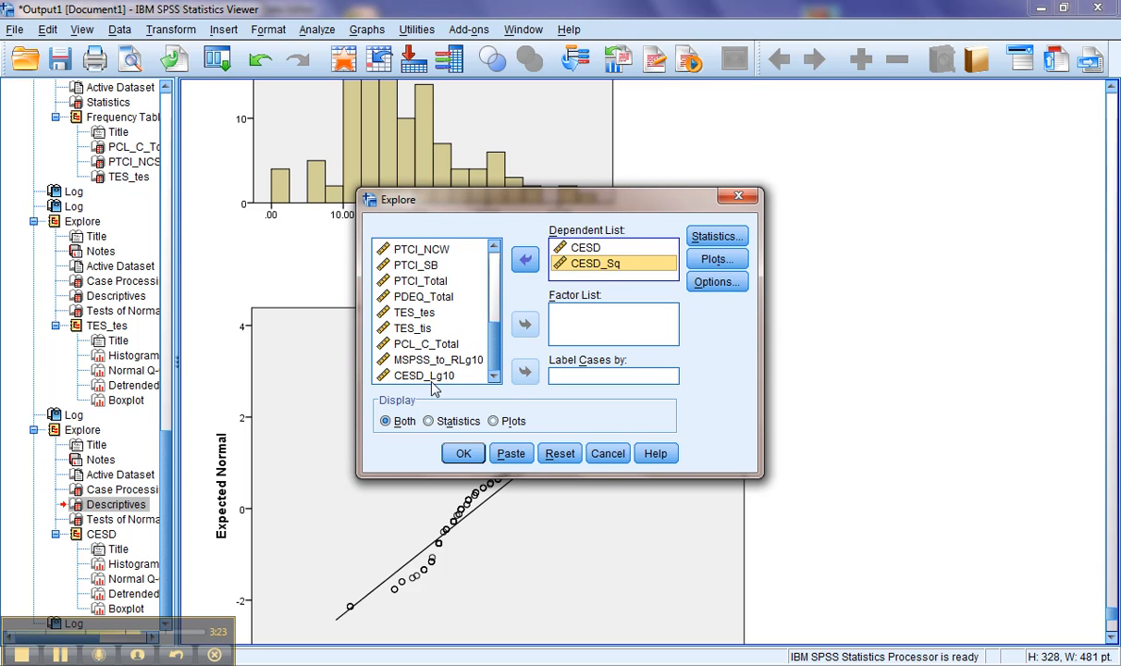
left_click(525, 259)
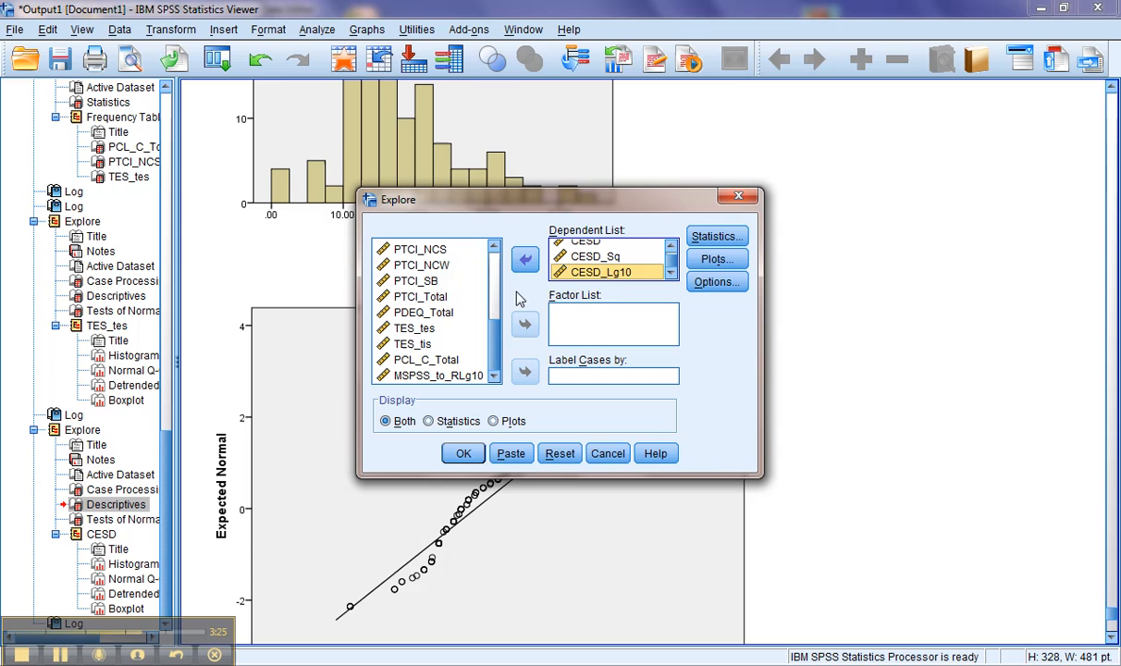
left_click(462, 454)
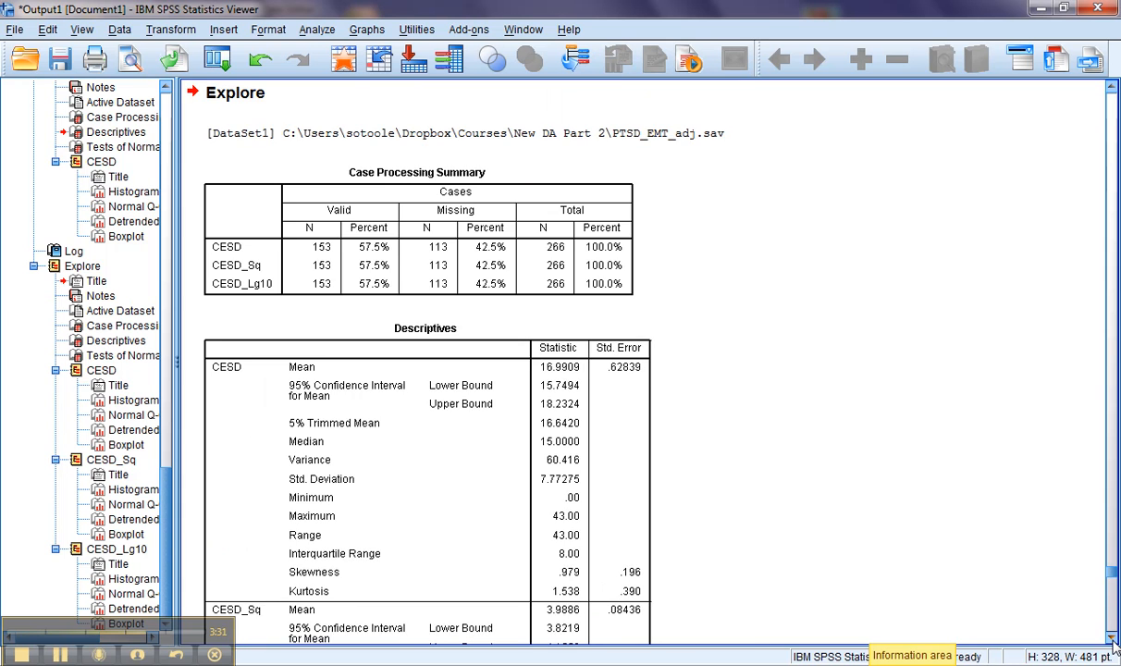
scroll("down", 3)
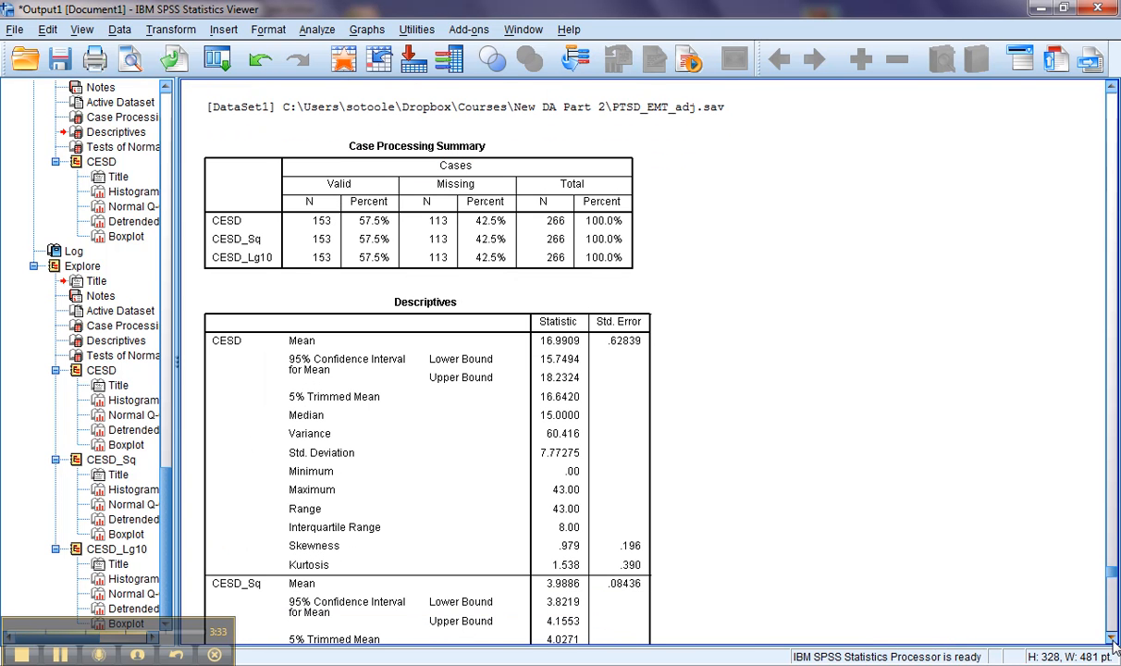
scroll("down", 3)
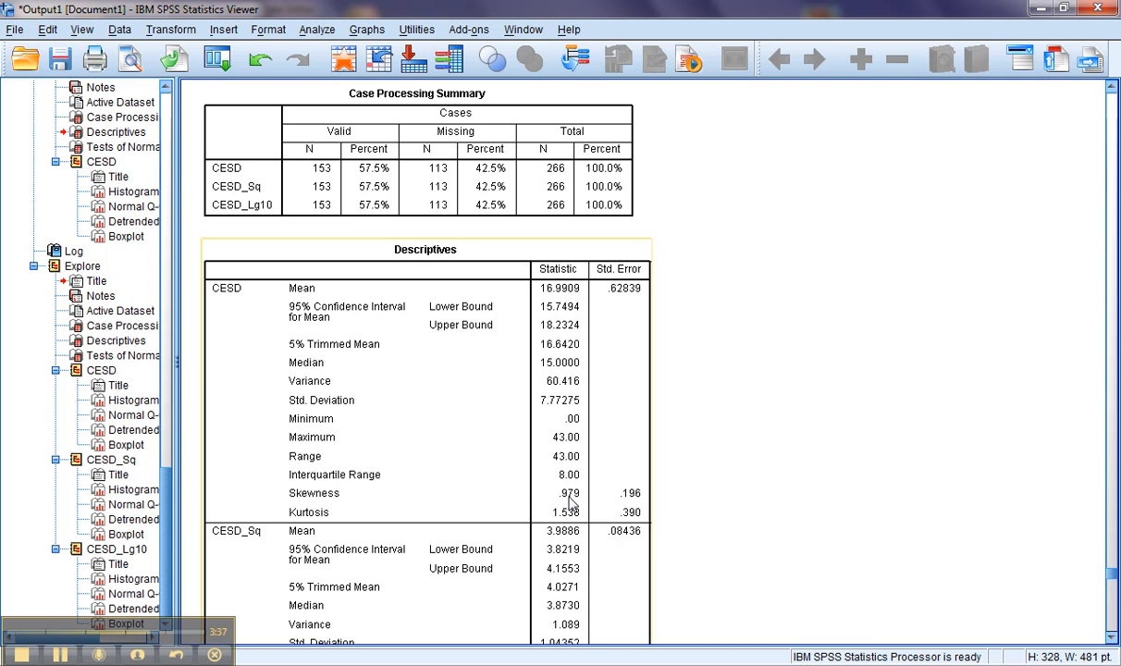
mouse_move(571, 500)
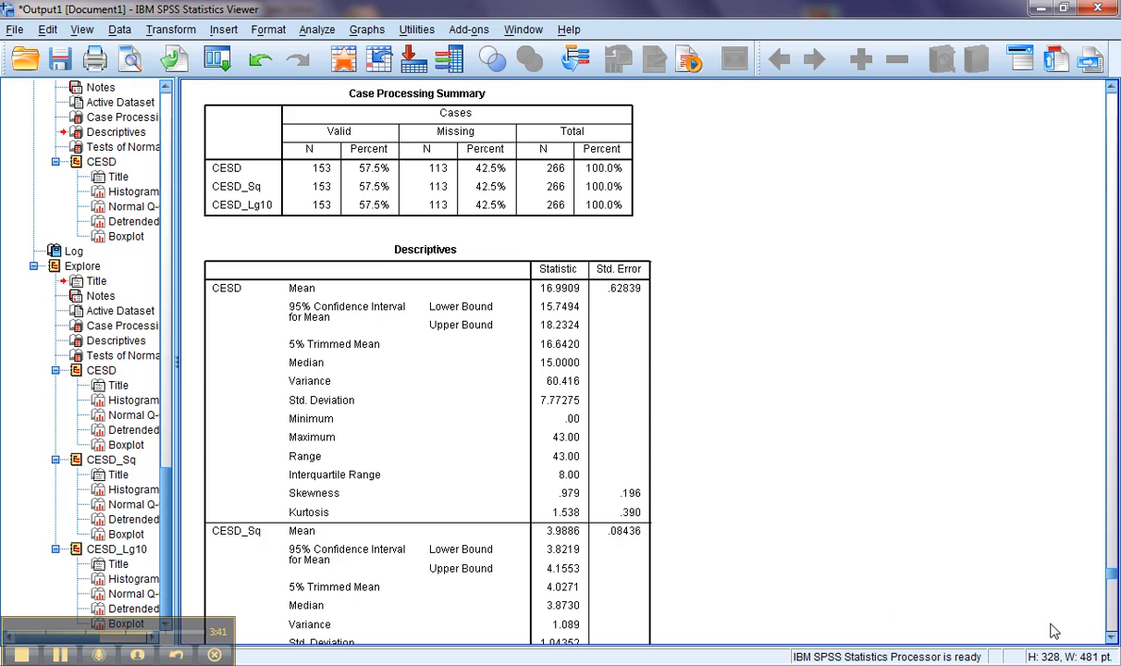
scroll("down", 3)
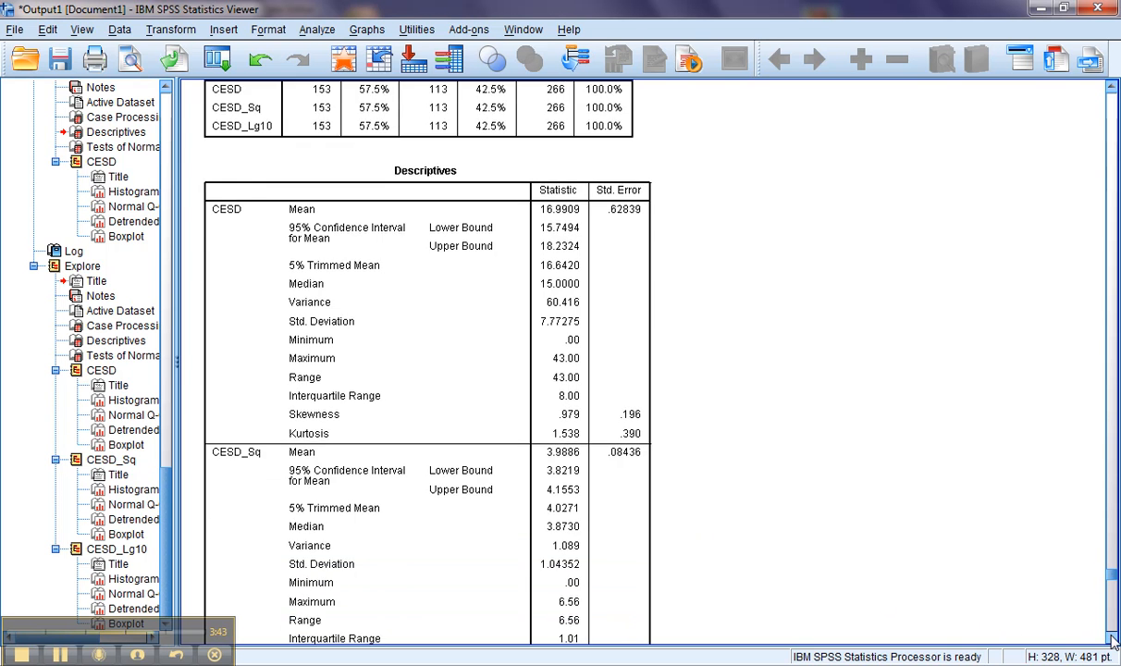
scroll("down", 3)
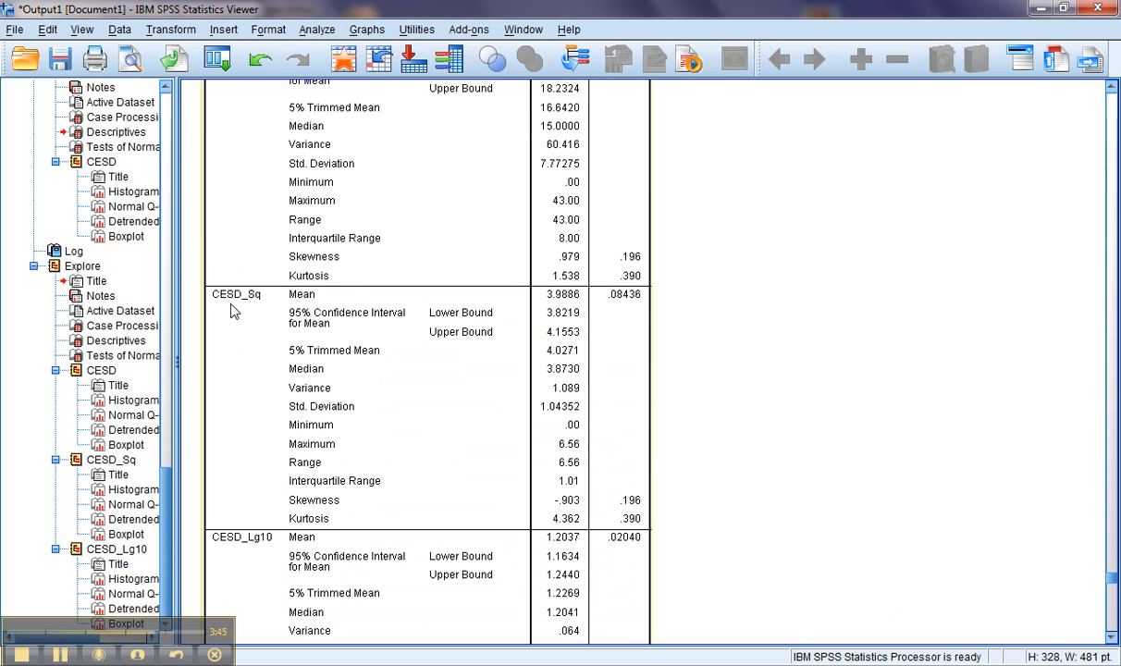
mouse_move(466, 439)
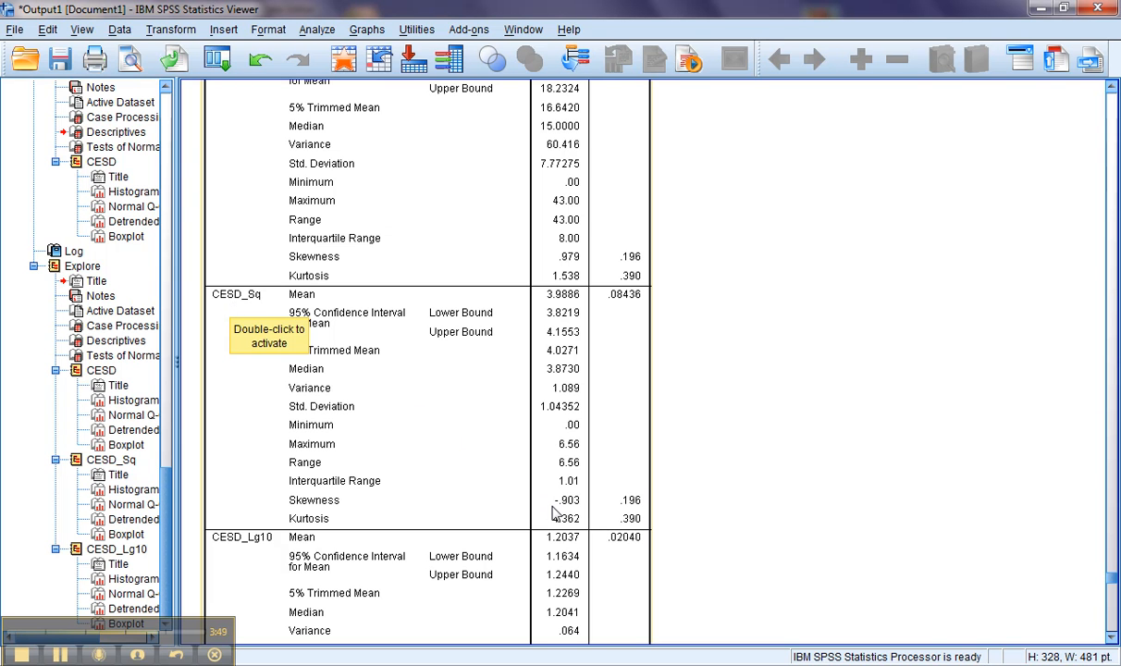
mouse_move(577, 265)
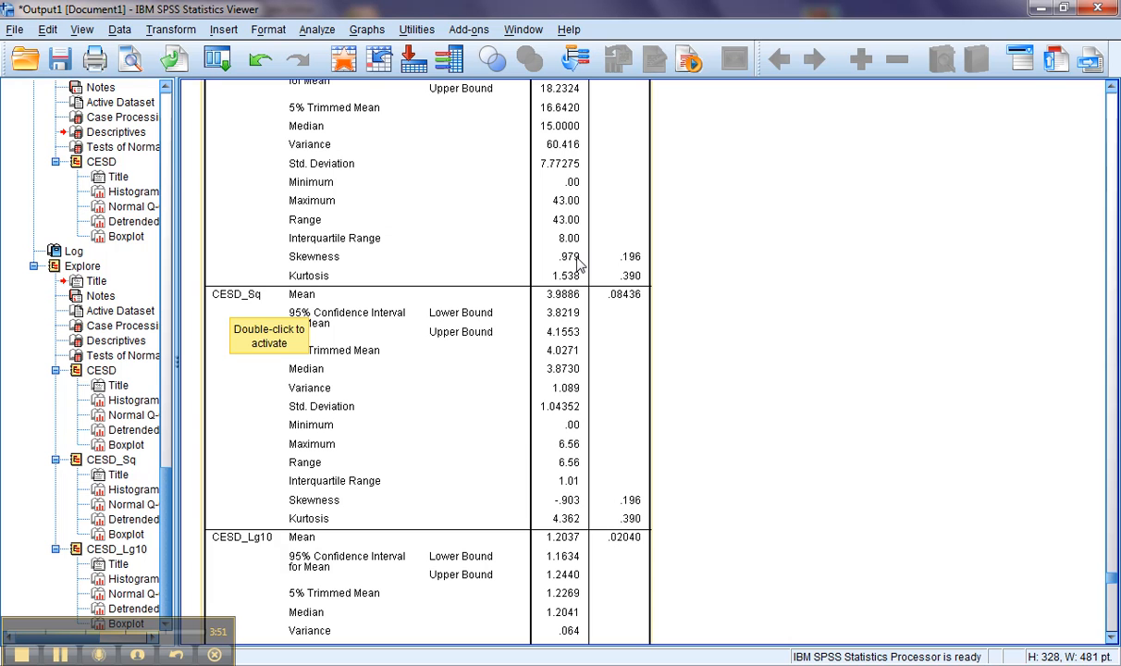
mouse_move(583, 152)
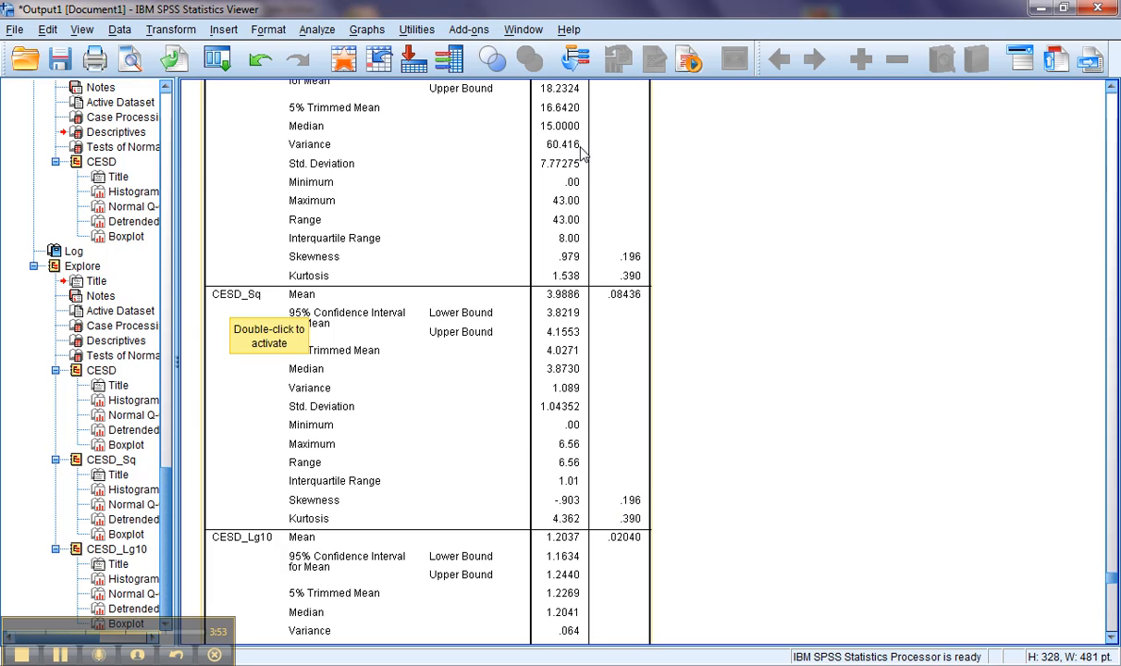
mouse_move(571, 263)
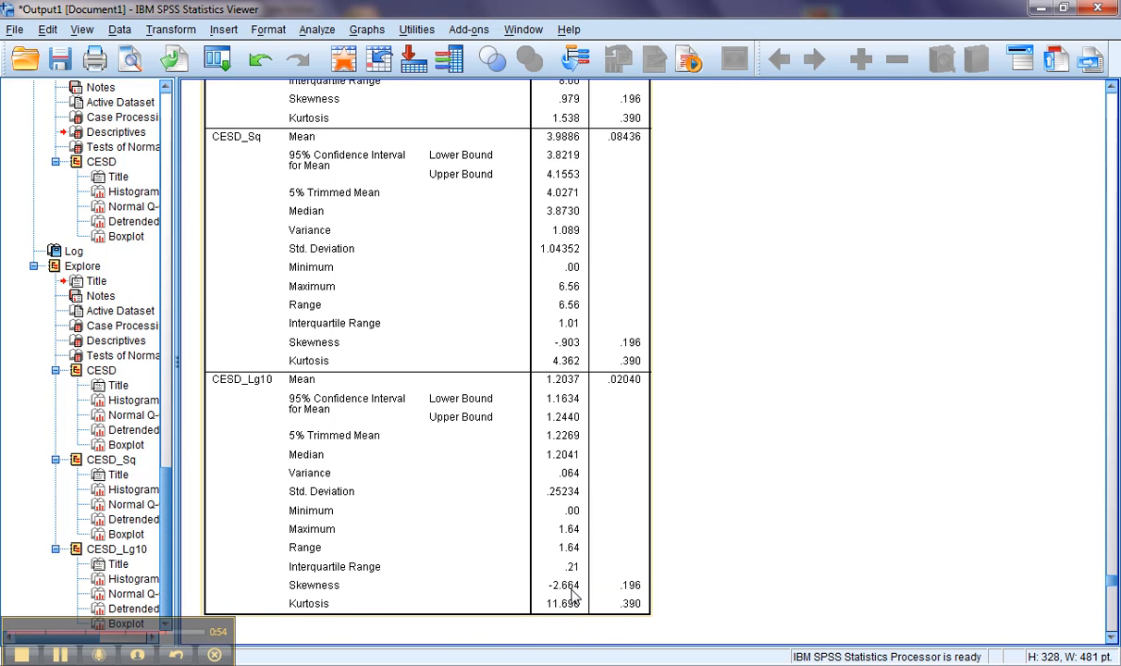
mouse_move(574, 597)
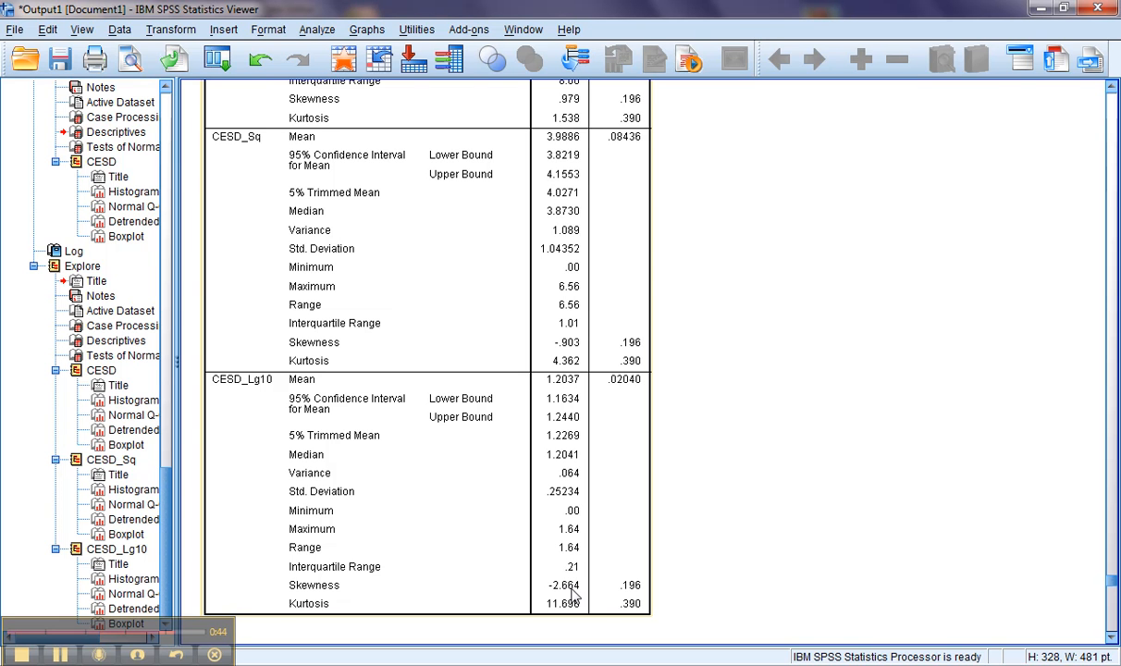
mouse_move(220, 240)
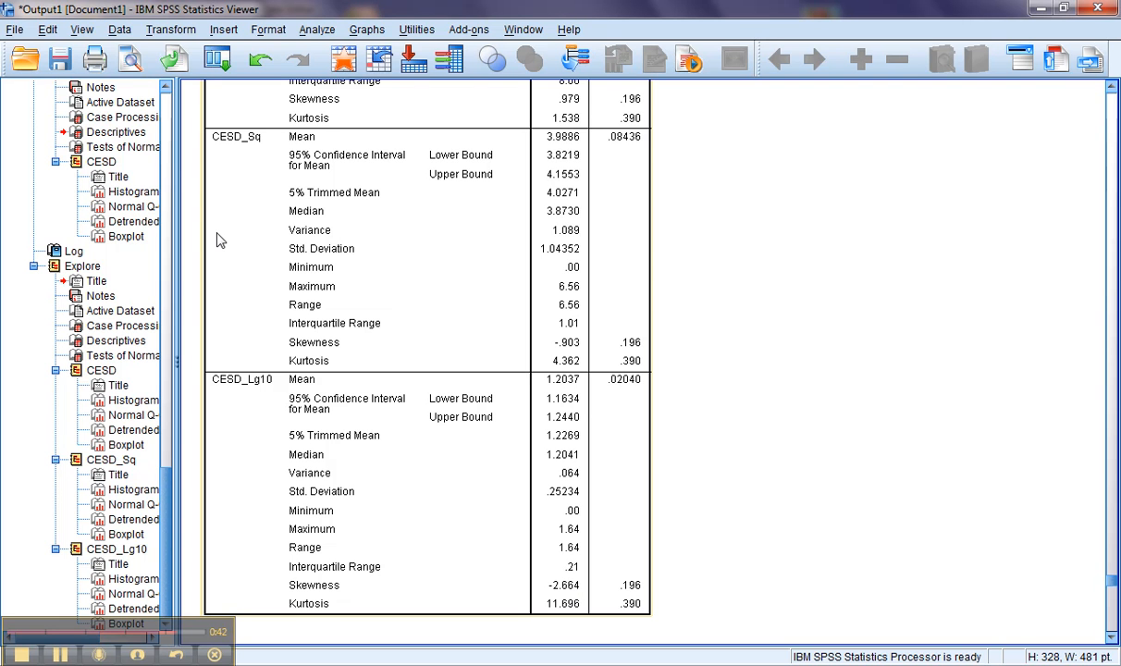
mouse_move(571, 356)
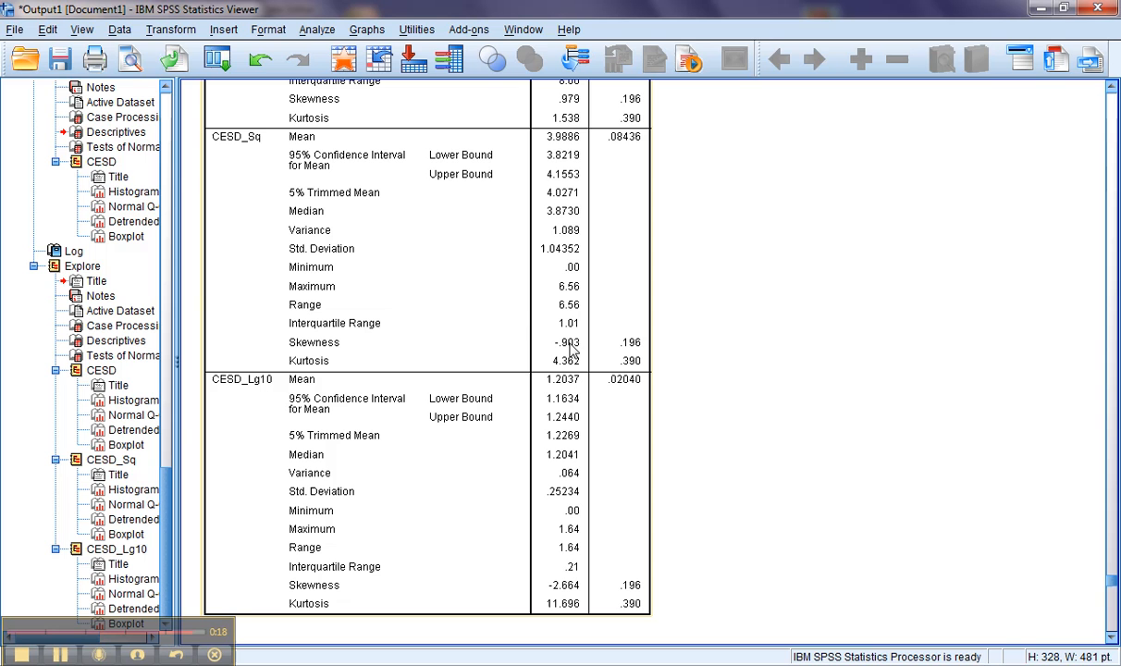
mouse_move(530, 300)
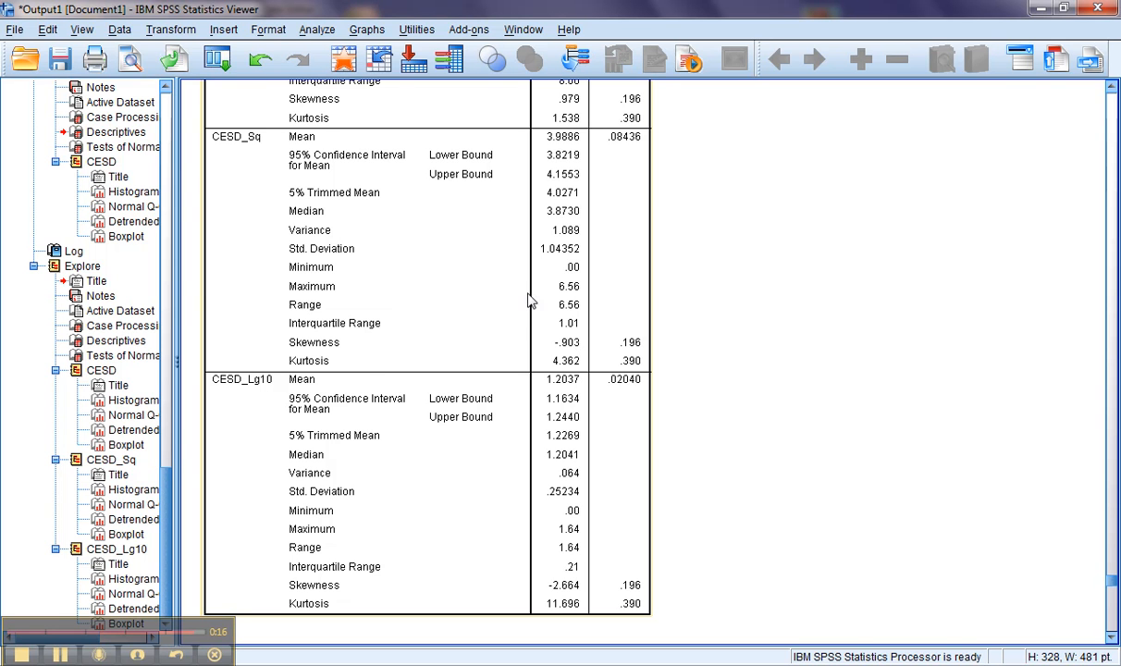